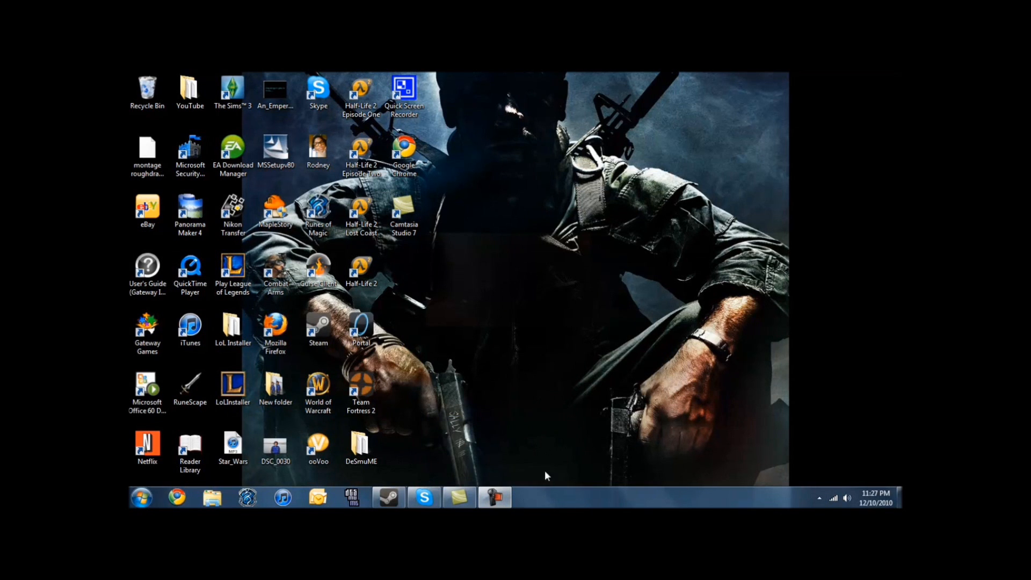
mouse_move(441, 478)
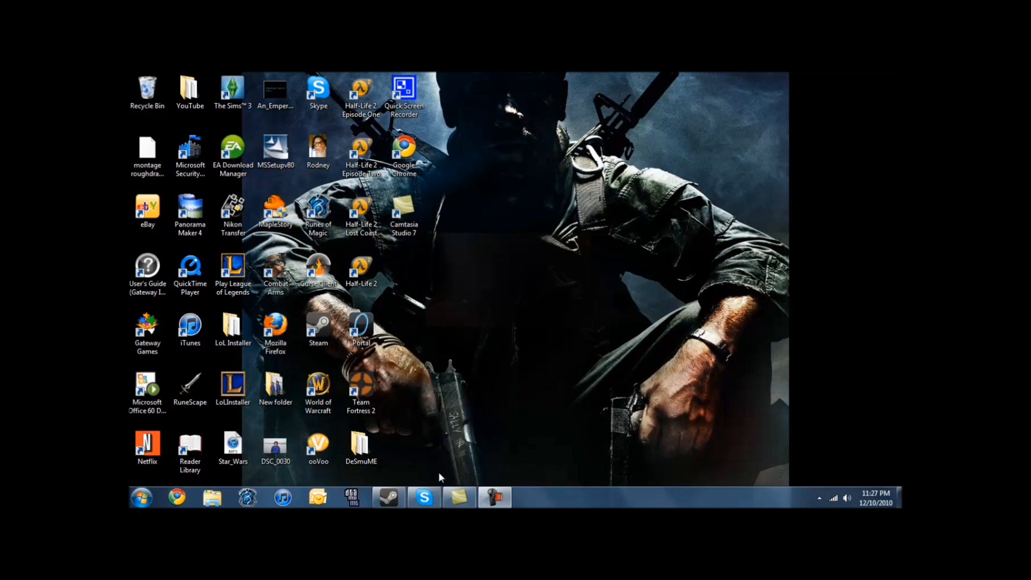
mouse_move(406, 476)
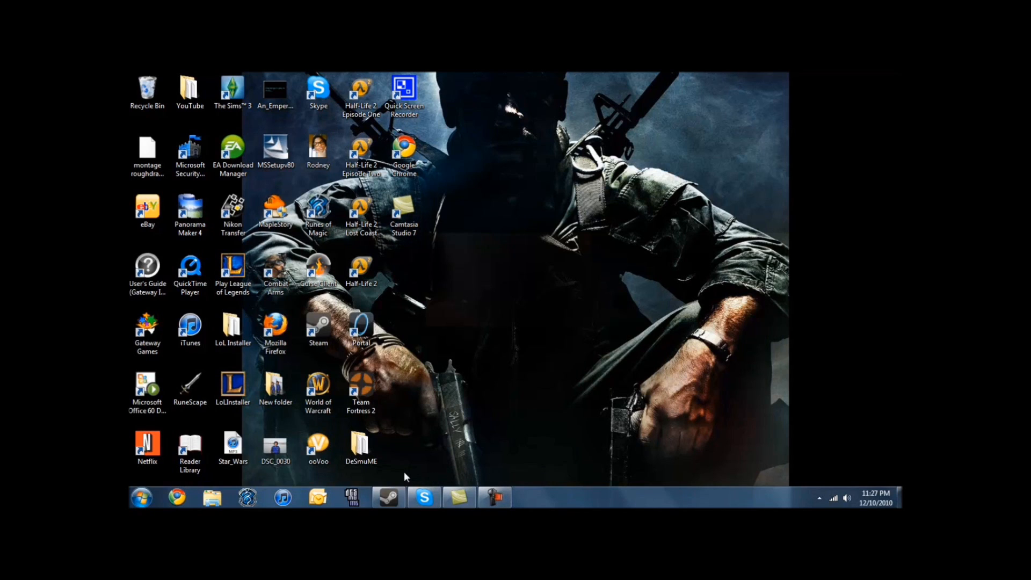
mouse_move(373, 493)
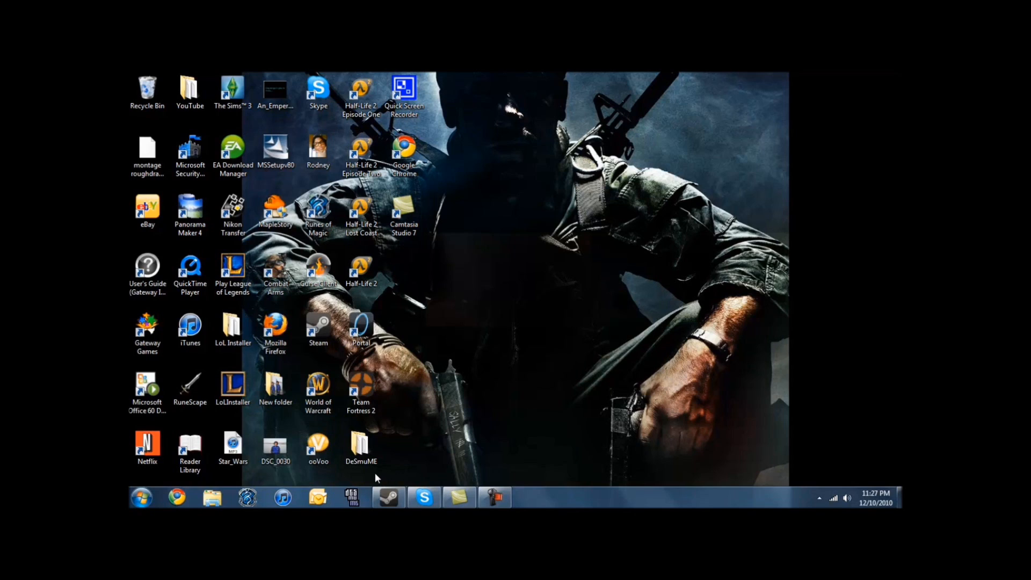
mouse_move(370, 477)
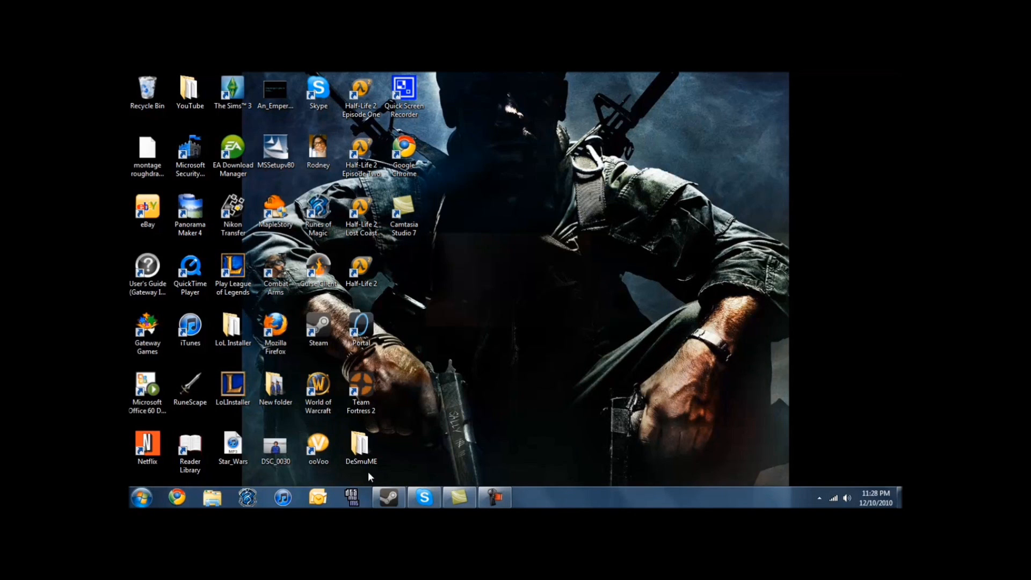
mouse_move(402, 466)
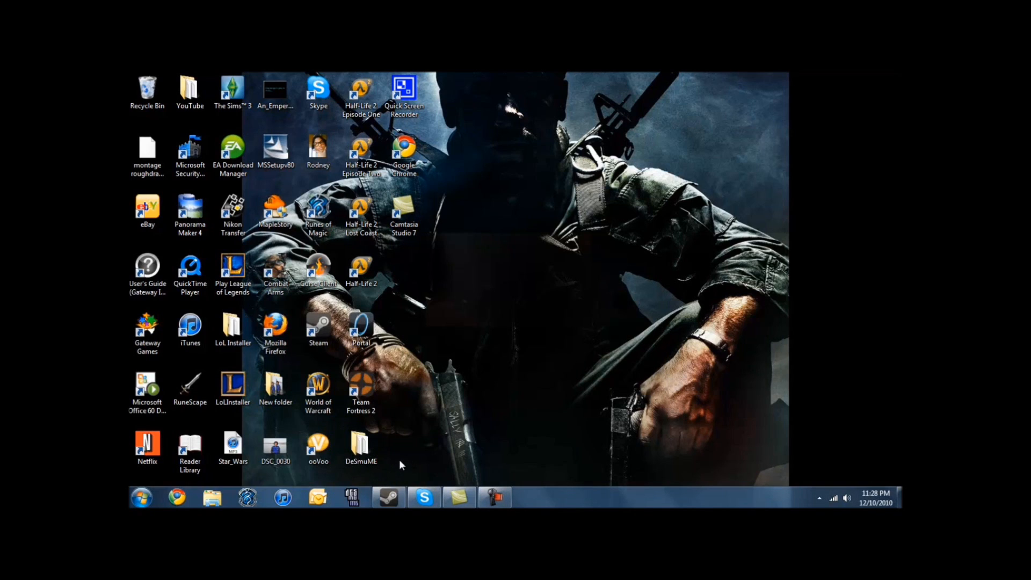
mouse_move(405, 455)
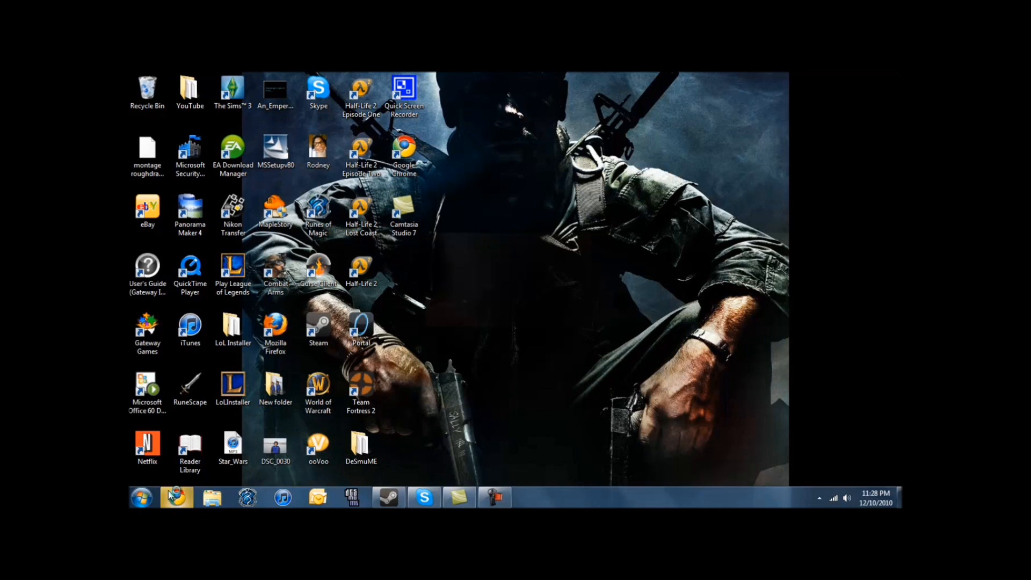
- Launch Chrome and open desmume.org's Download page listing the 0.9.6 builds
left_click(176, 497)
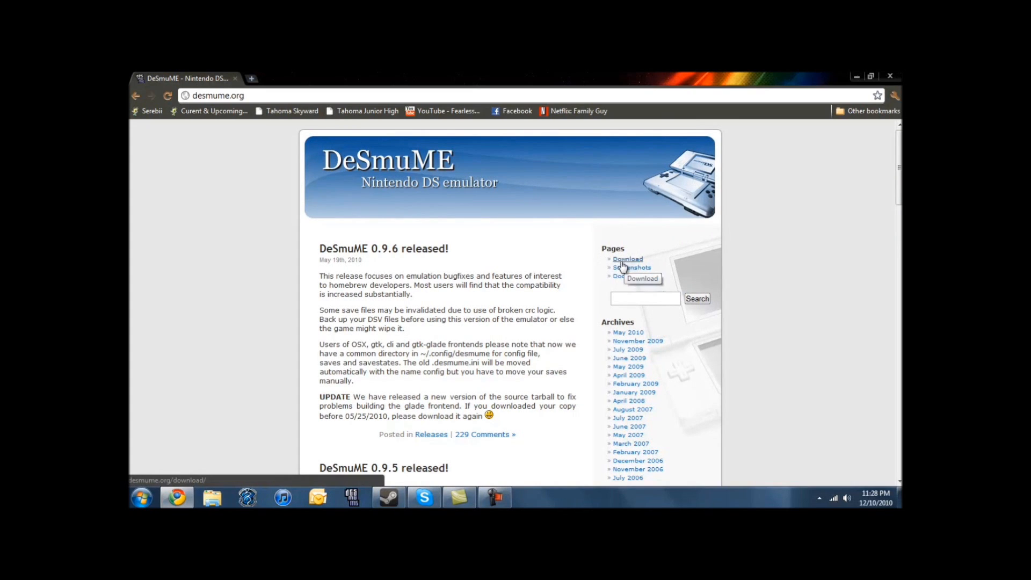
left_click(627, 259)
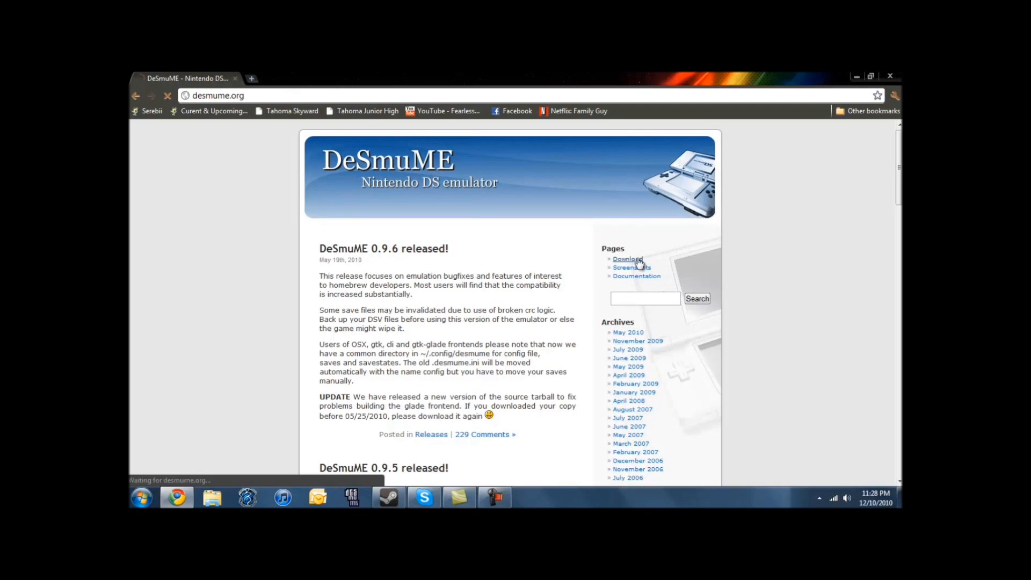
left_click(627, 259)
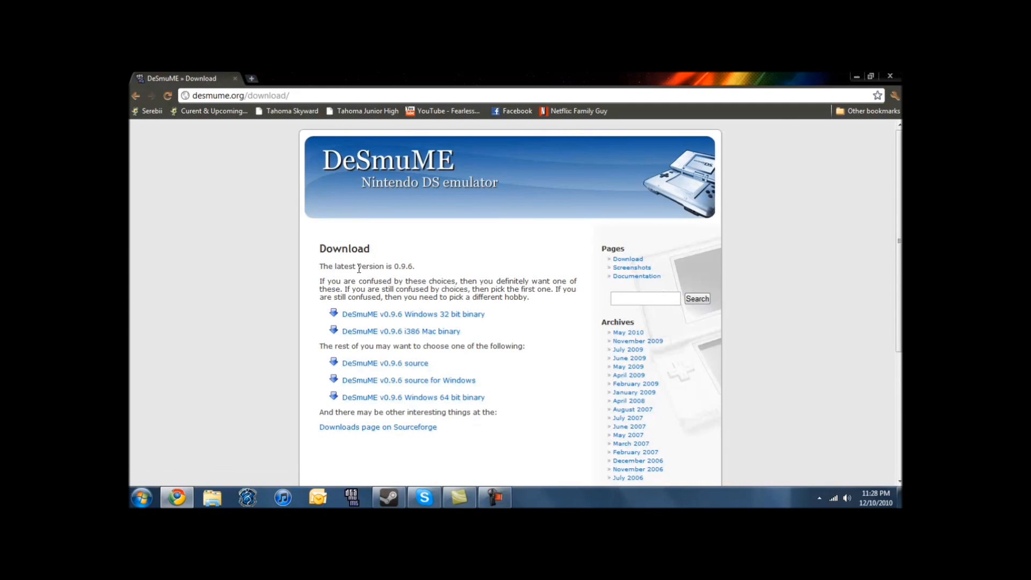
mouse_move(876, 502)
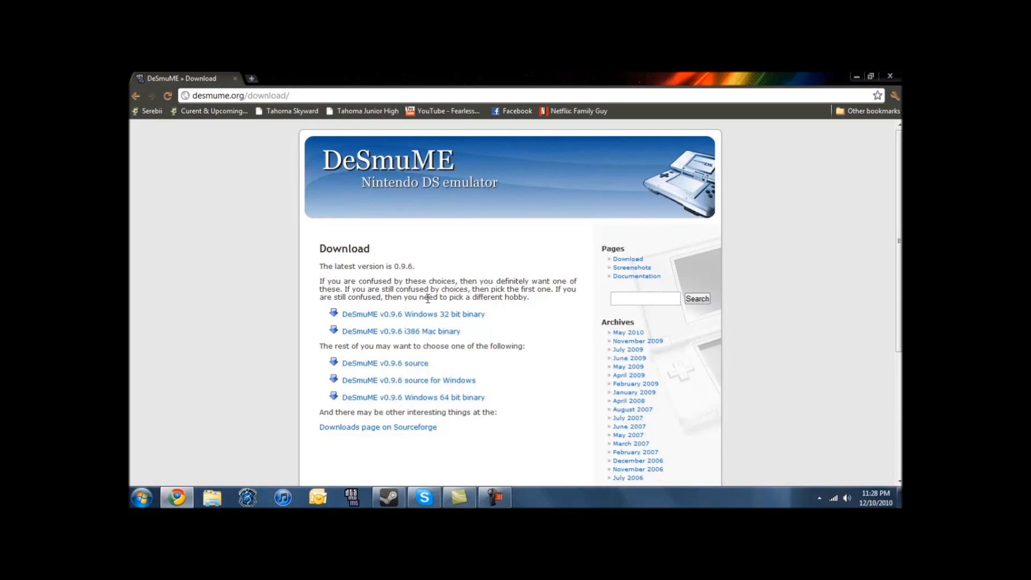
mouse_move(400, 276)
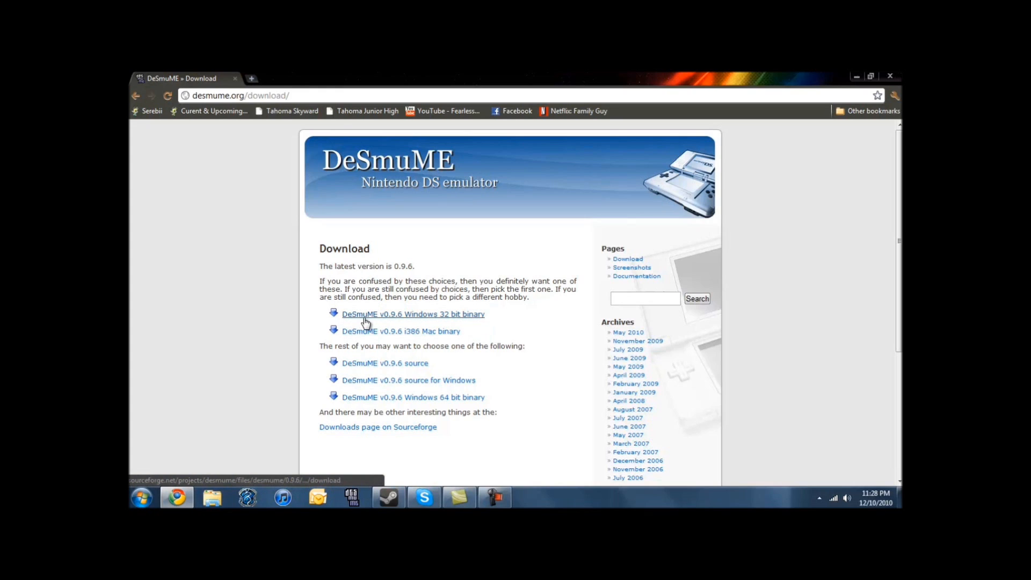
mouse_move(399, 319)
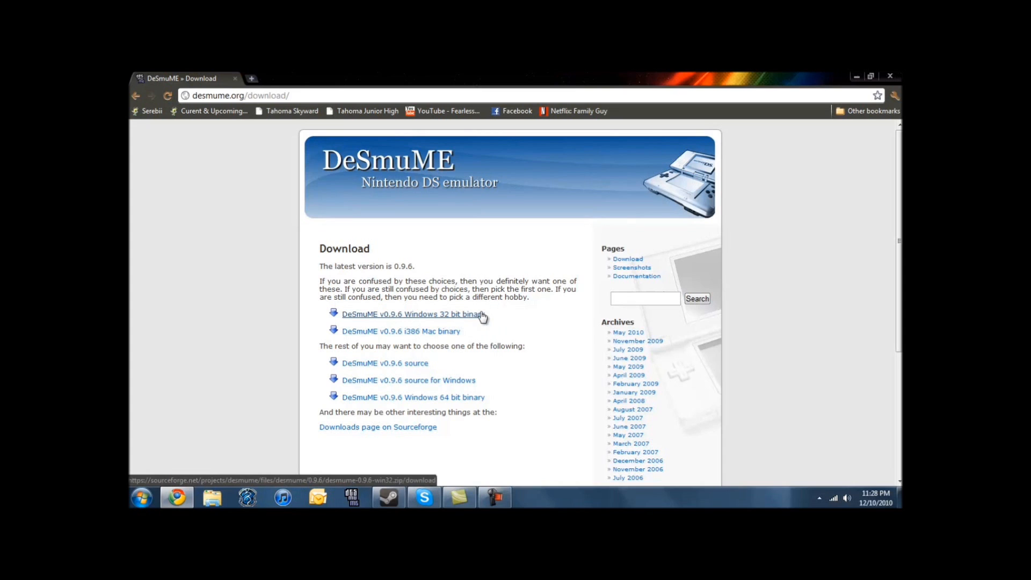
left_click(142, 497)
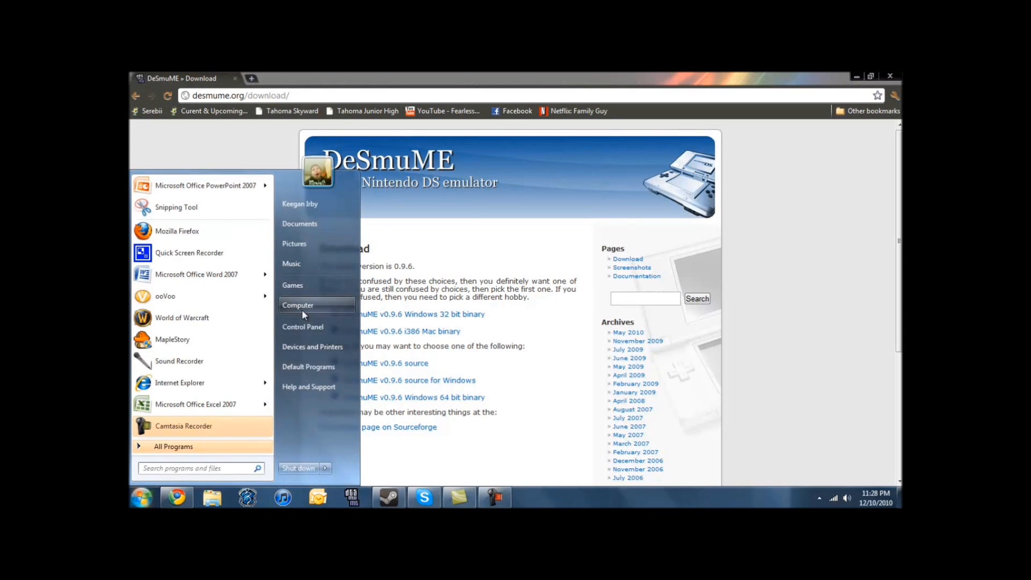
left_click(298, 305)
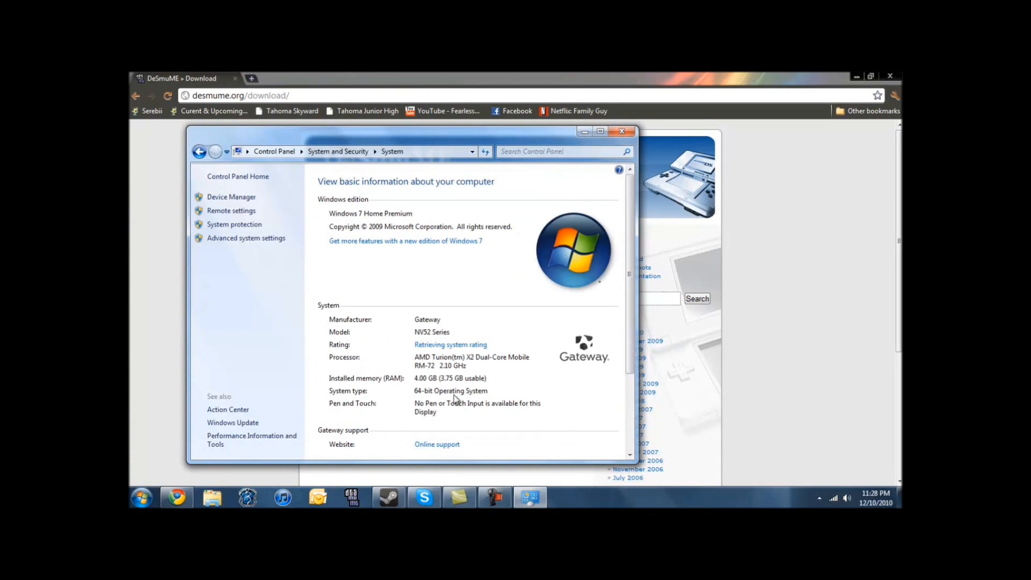
left_click(622, 131)
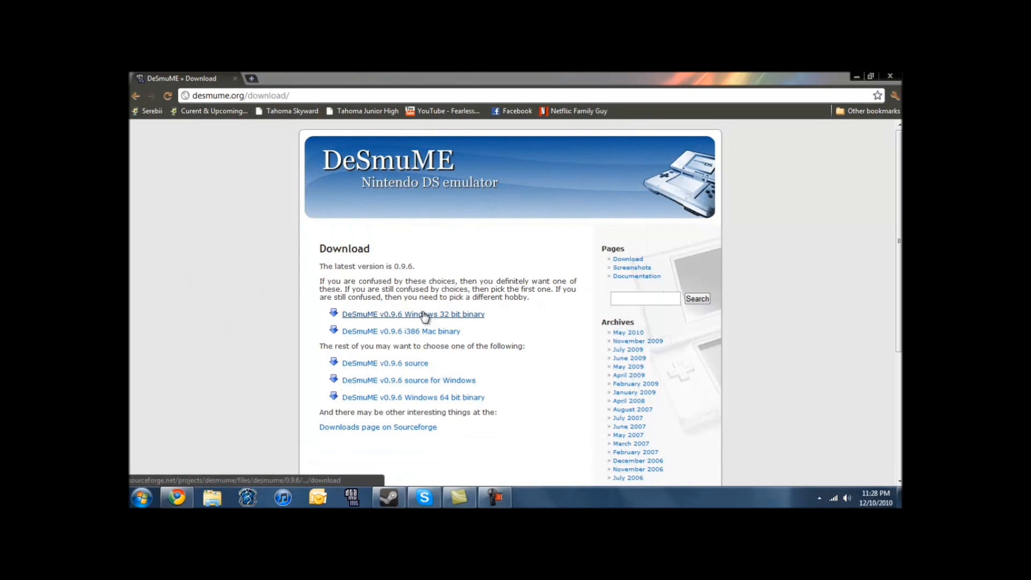
- Download the DeSmuME v0.9.6 Windows 32-bit binary zip from SourceForge
left_click(423, 314)
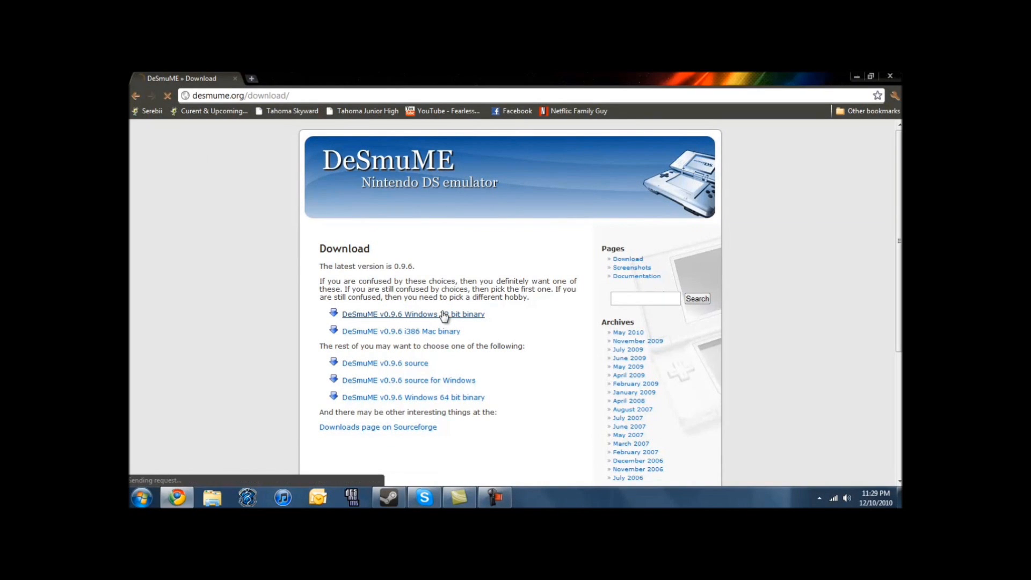
left_click(444, 314)
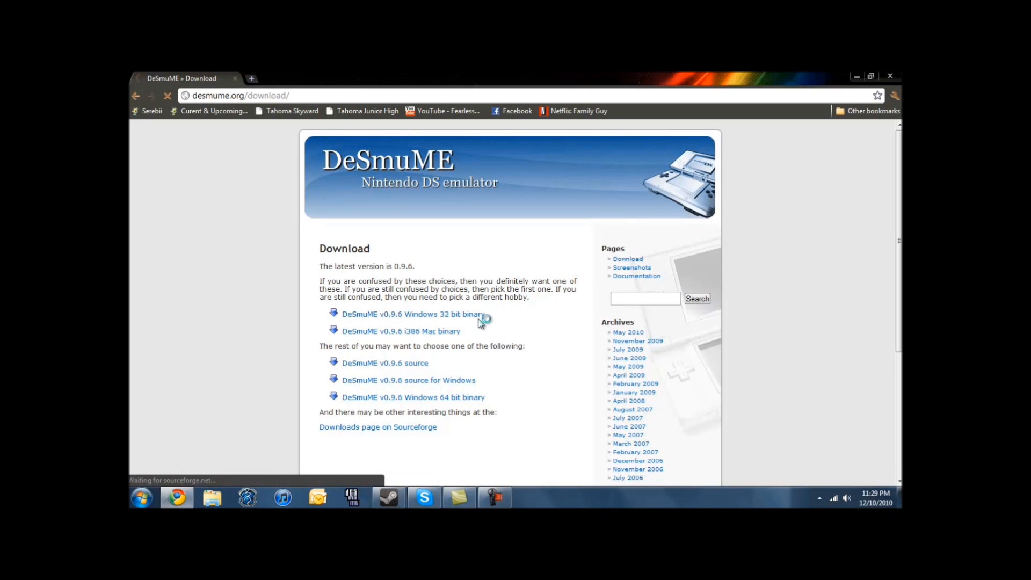
left_click(412, 315)
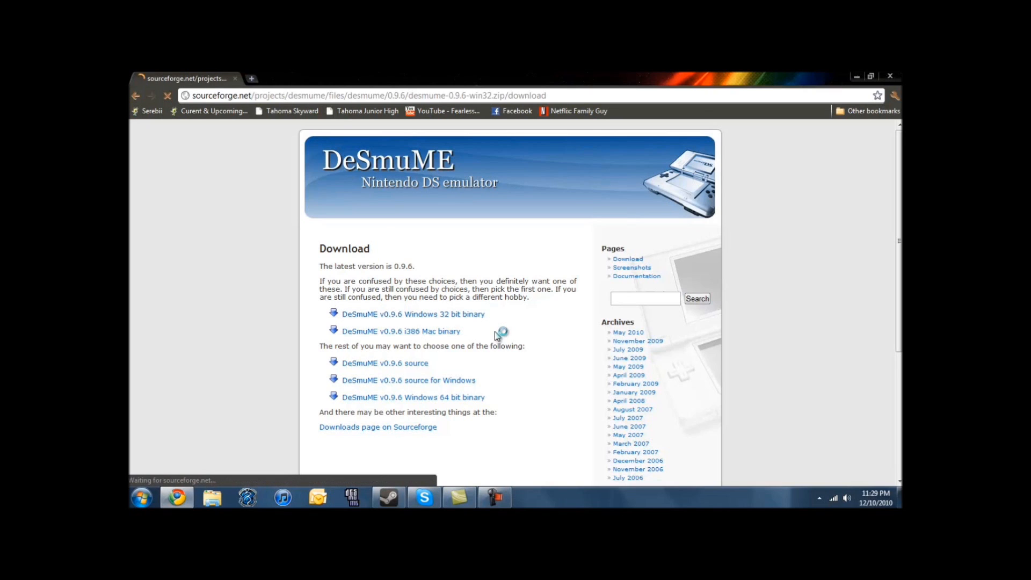
left_click(413, 314)
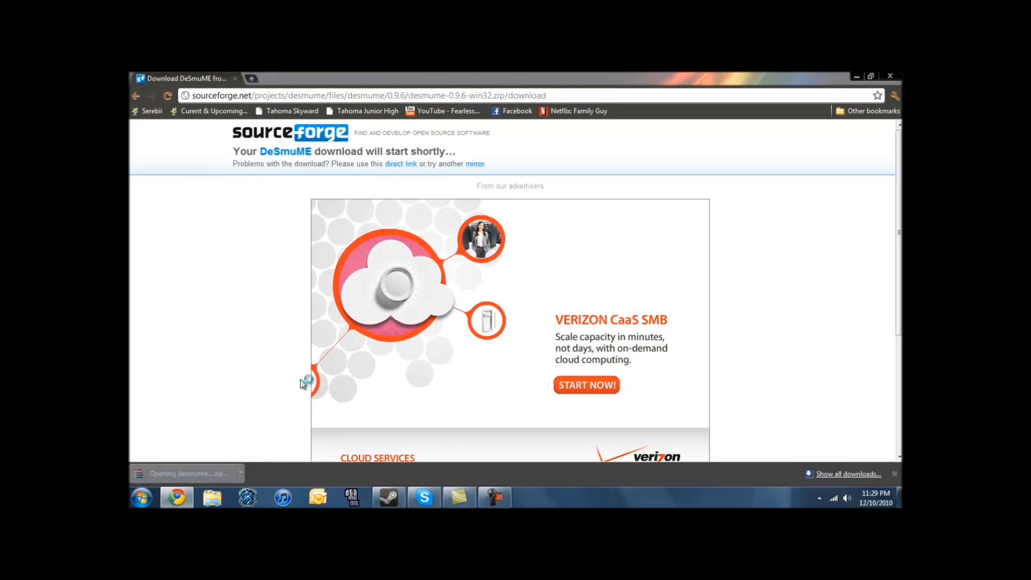
- Extract the DeSmuME 0.9.6 win32 zip's ten files to the Desktop, then close WinRAR
left_click(187, 473)
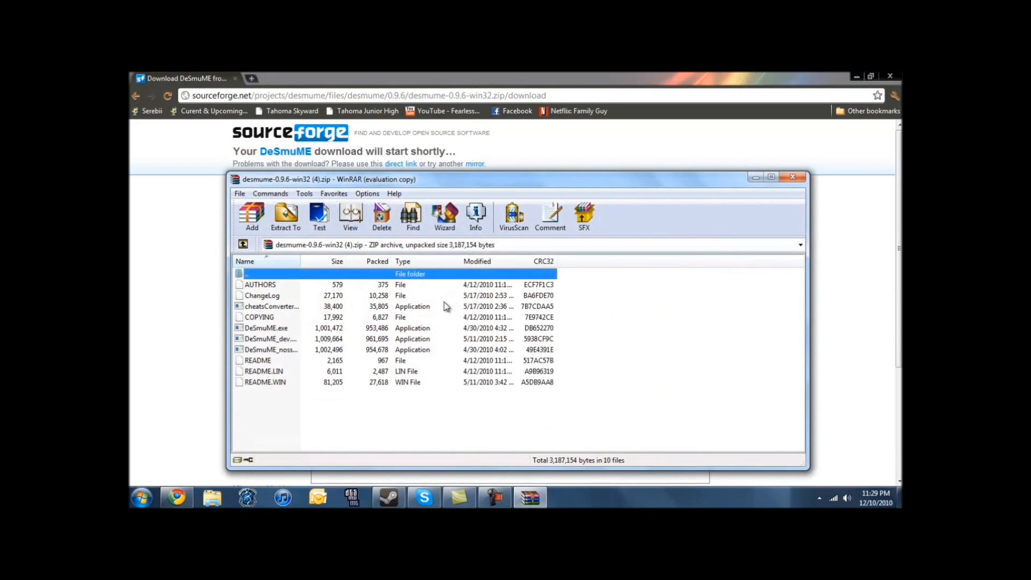
mouse_move(384, 189)
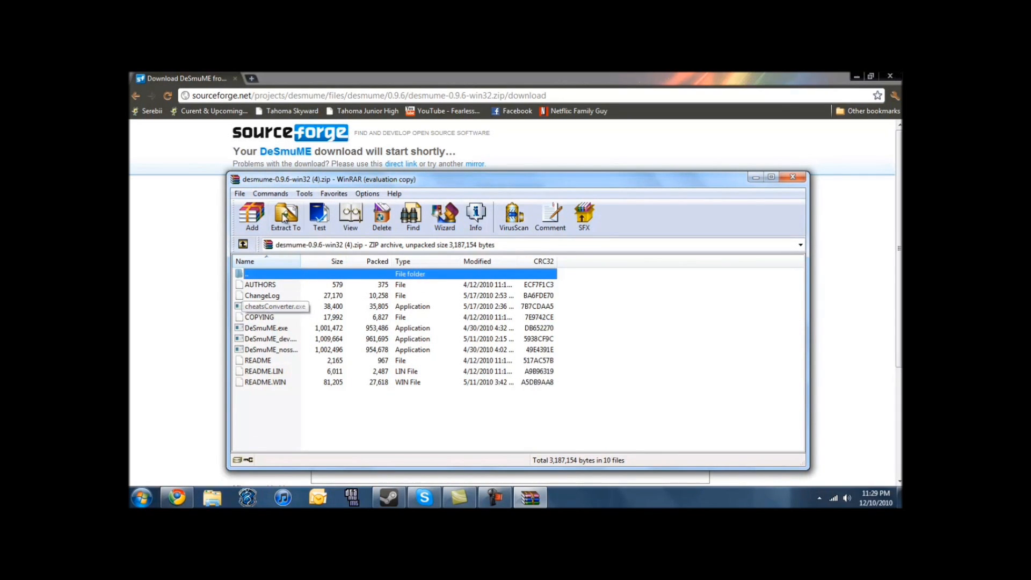
mouse_move(285, 217)
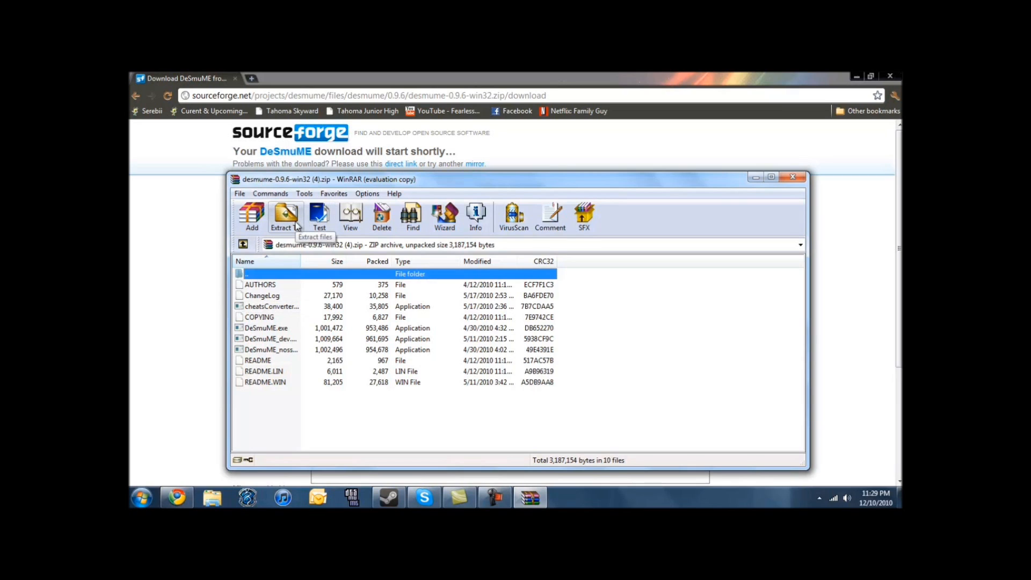
left_click(286, 217)
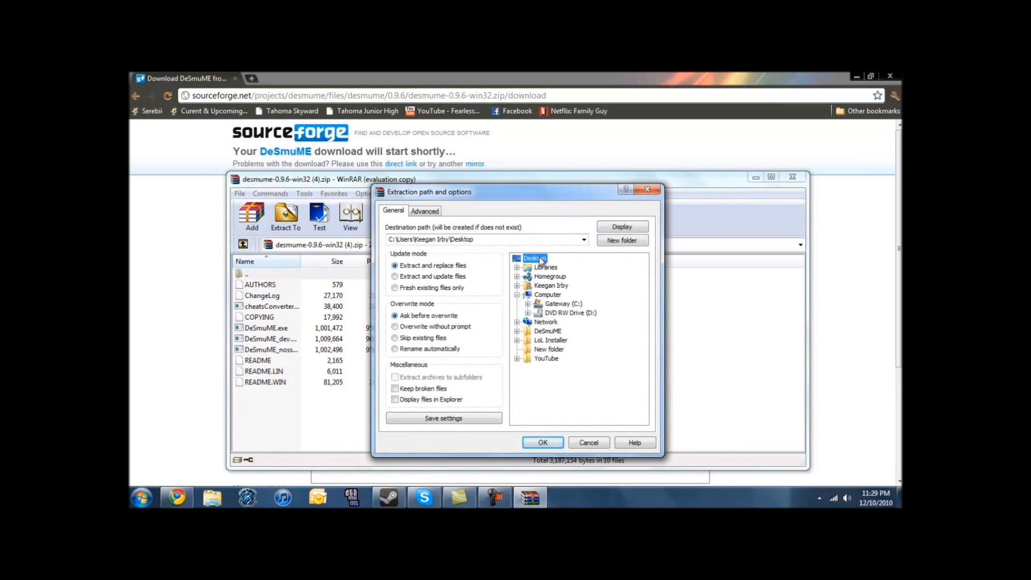
left_click(543, 443)
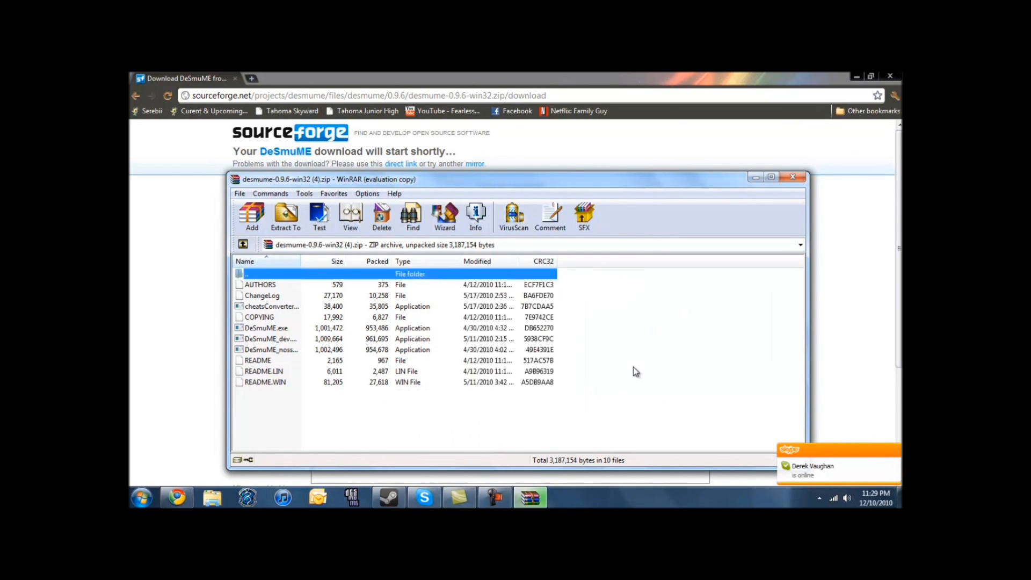
left_click(792, 178)
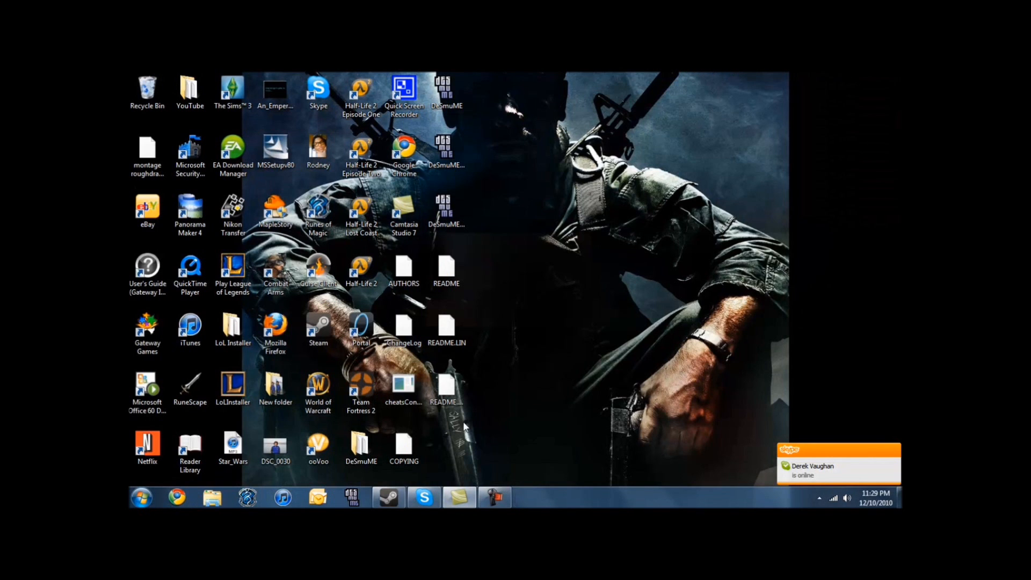
- Create New folder (2) on the desktop for the extracted files and open it
left_click(447, 269)
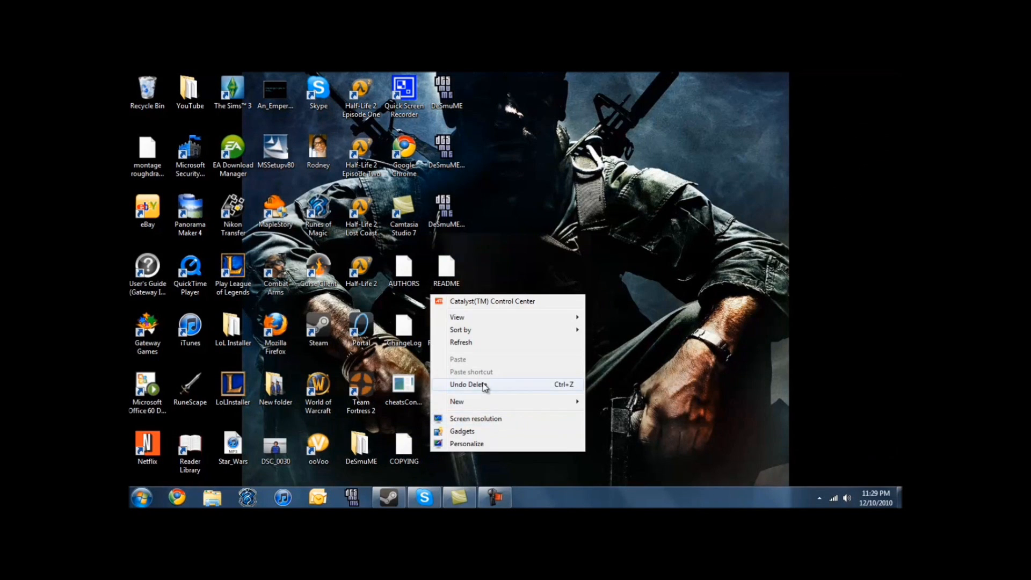
mouse_move(577, 399)
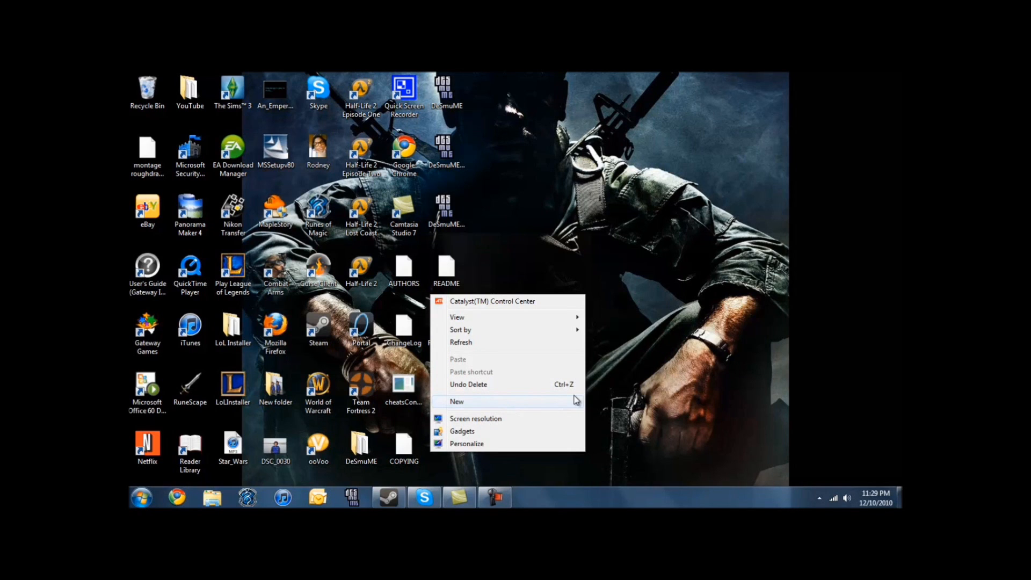
left_click(457, 402)
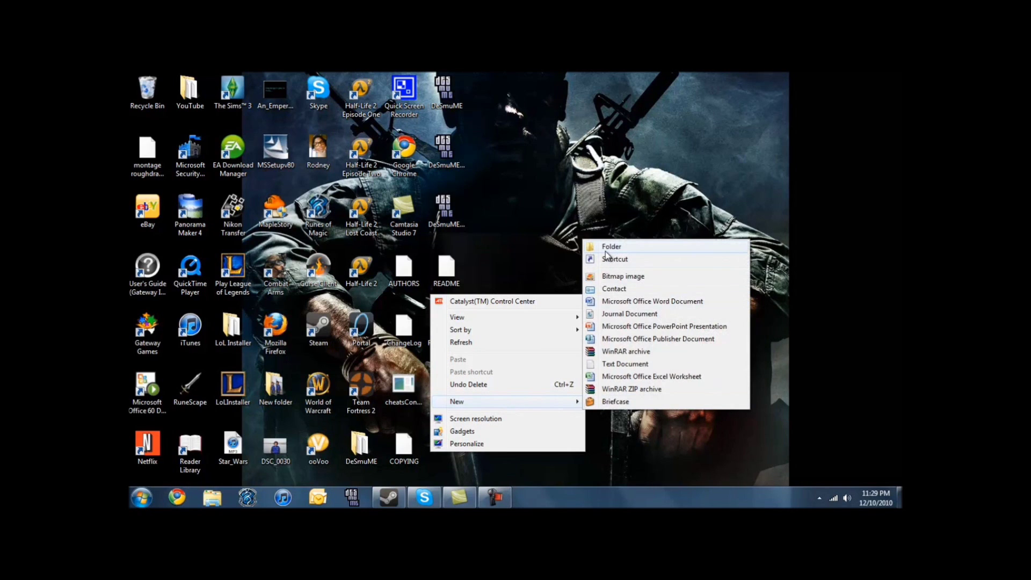
left_click(611, 246)
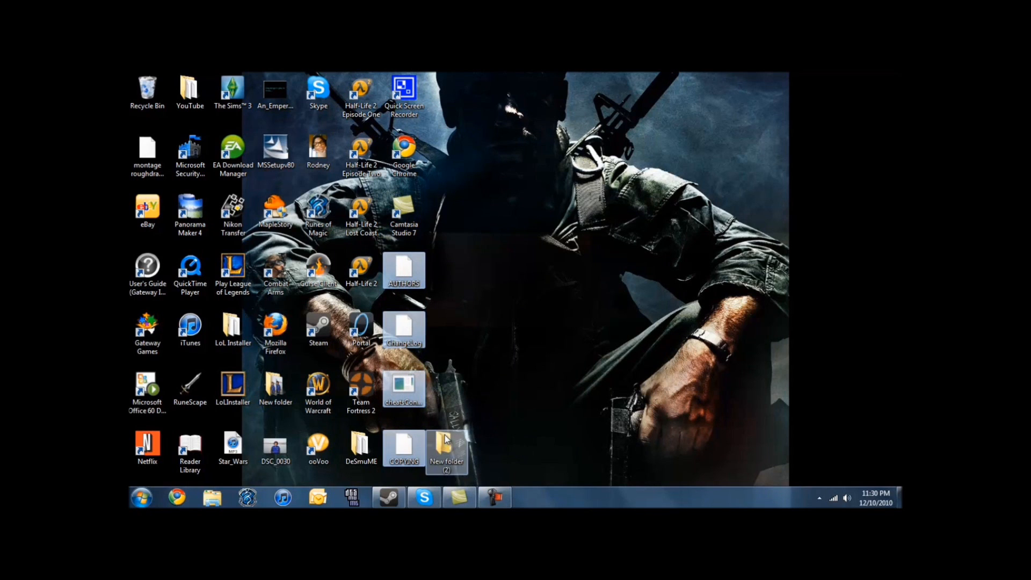
double_click(446, 447)
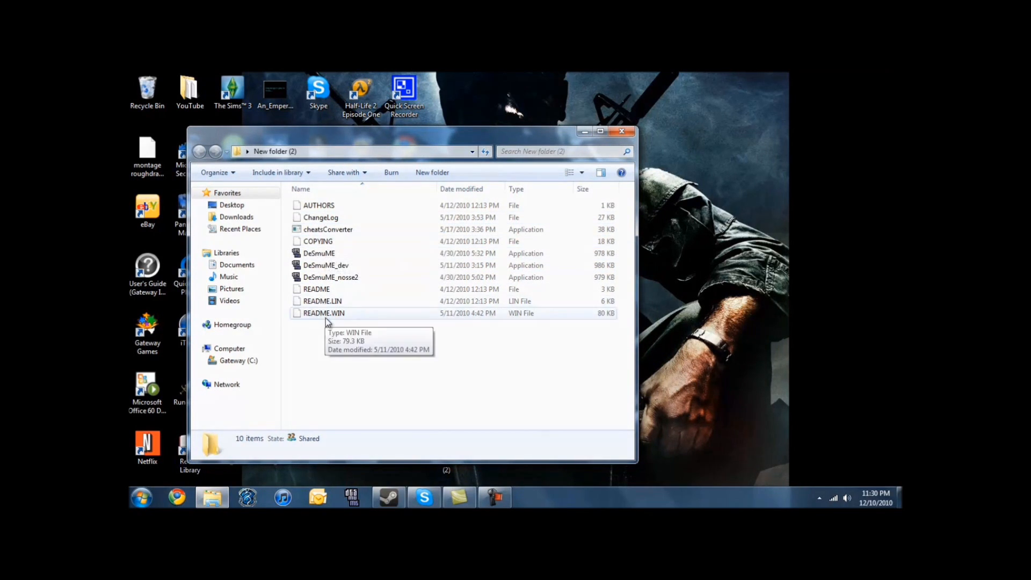
mouse_move(326, 274)
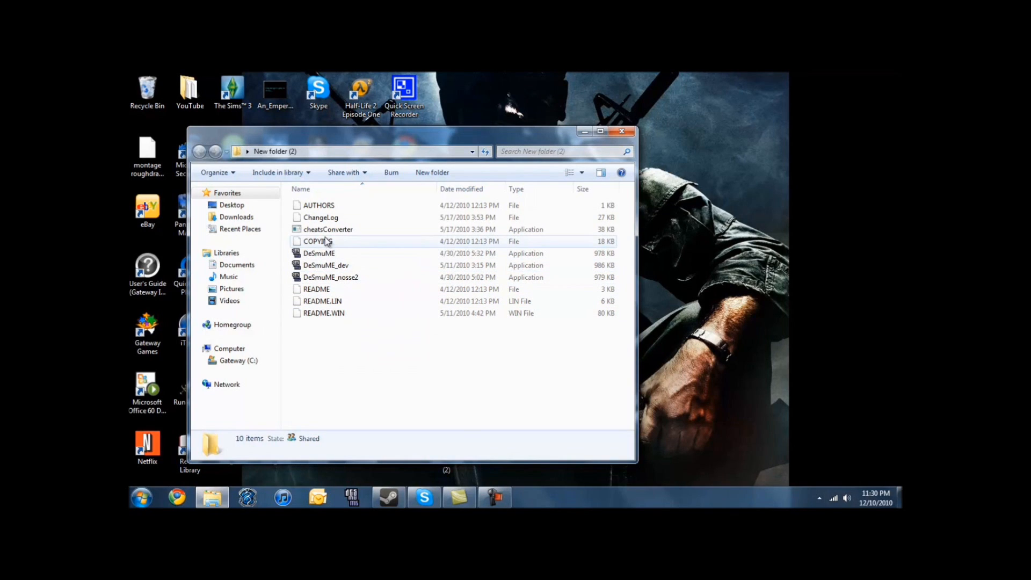
mouse_move(323, 231)
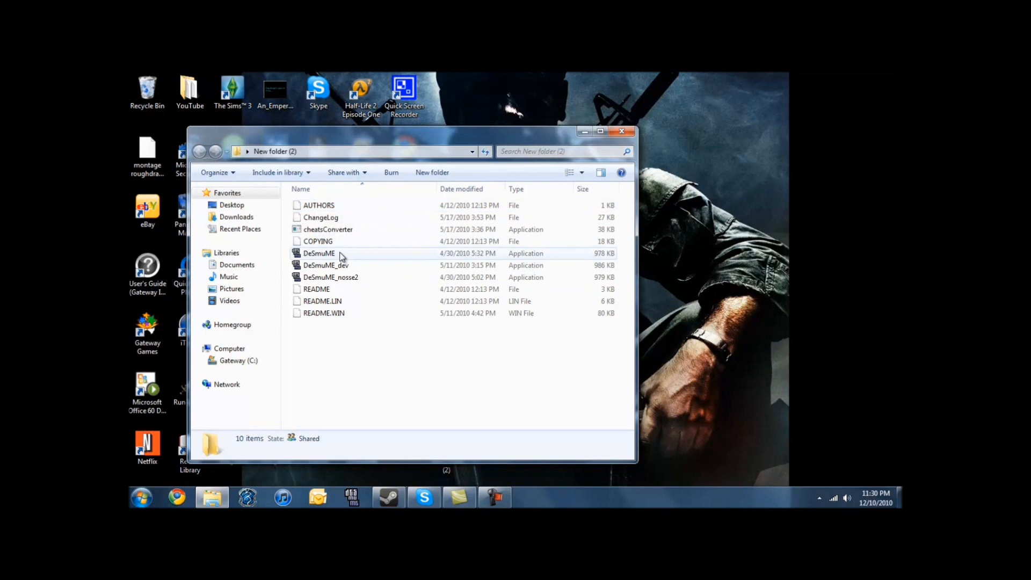
- Select the DeSmuME application file (978 KB, dated 4/30/2010) in New folder (2)
left_click(318, 254)
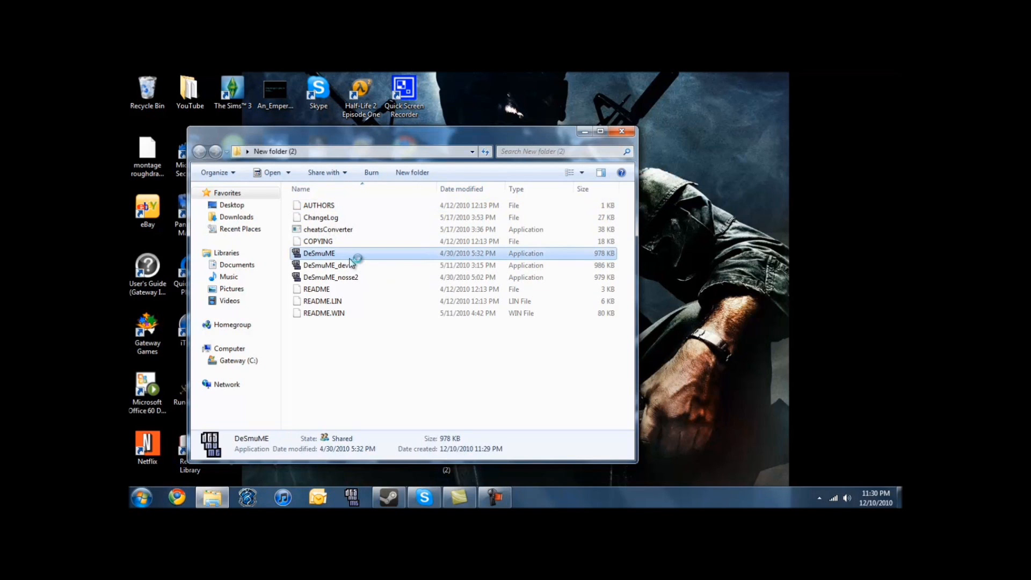
- Run DeSmuME.exe once, then close the folder window and the empty emulator
double_click(319, 253)
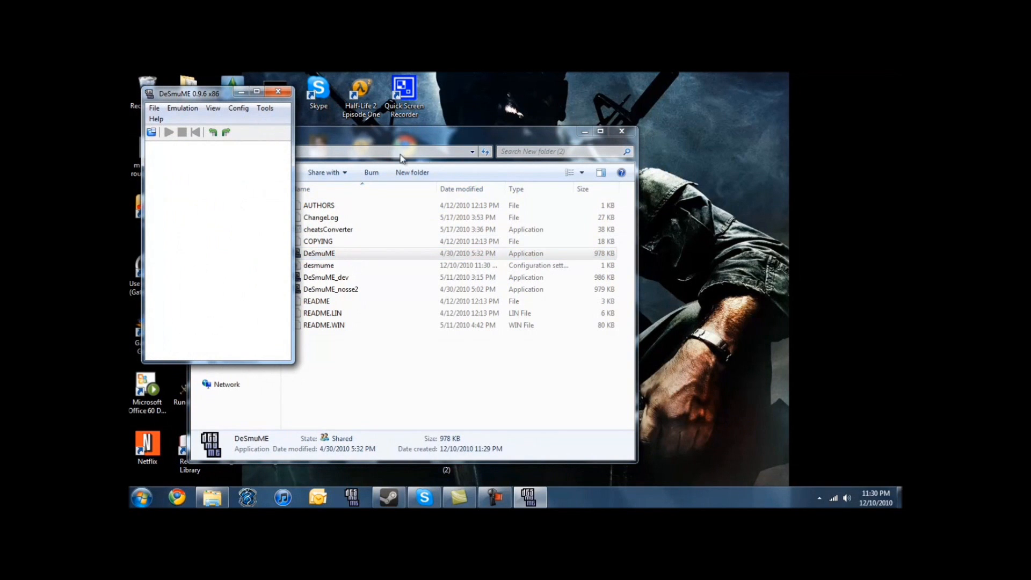
left_click(621, 131)
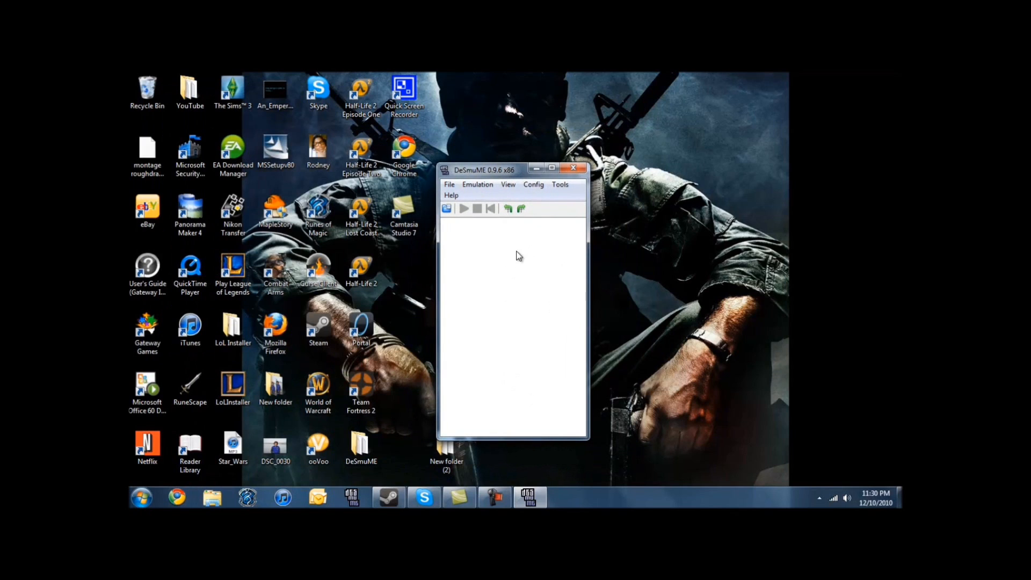
mouse_move(525, 294)
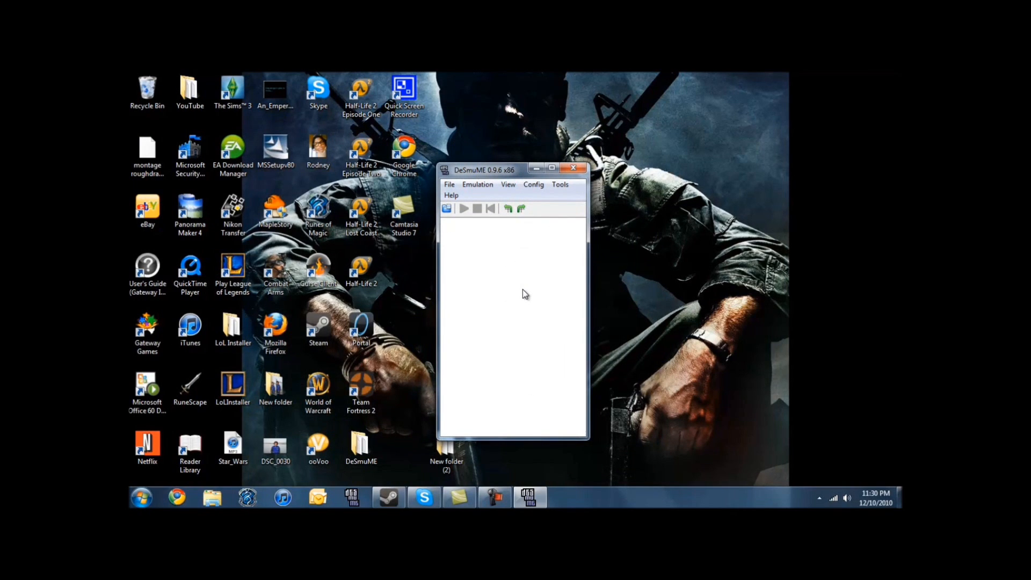
mouse_move(604, 206)
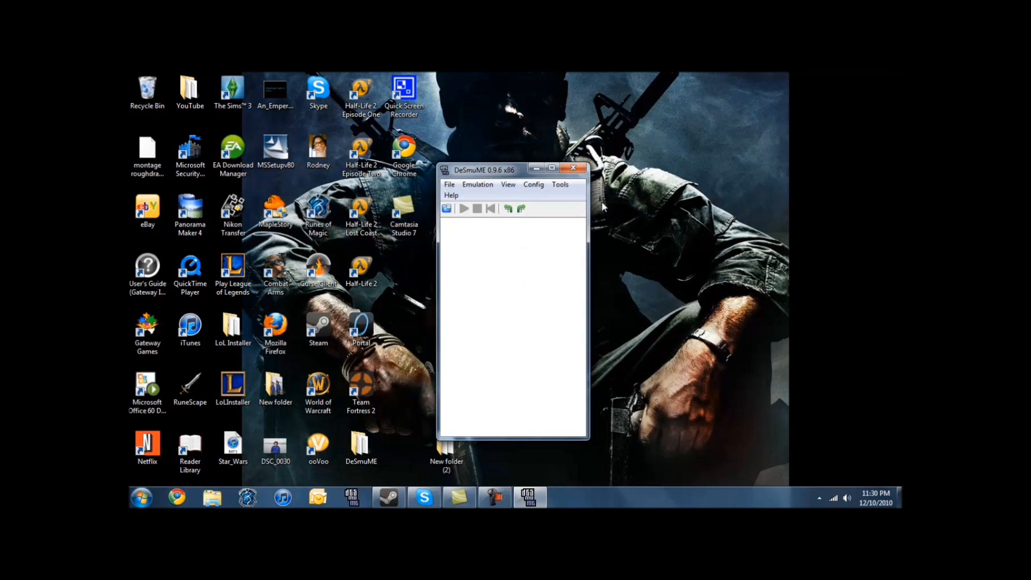
mouse_move(418, 449)
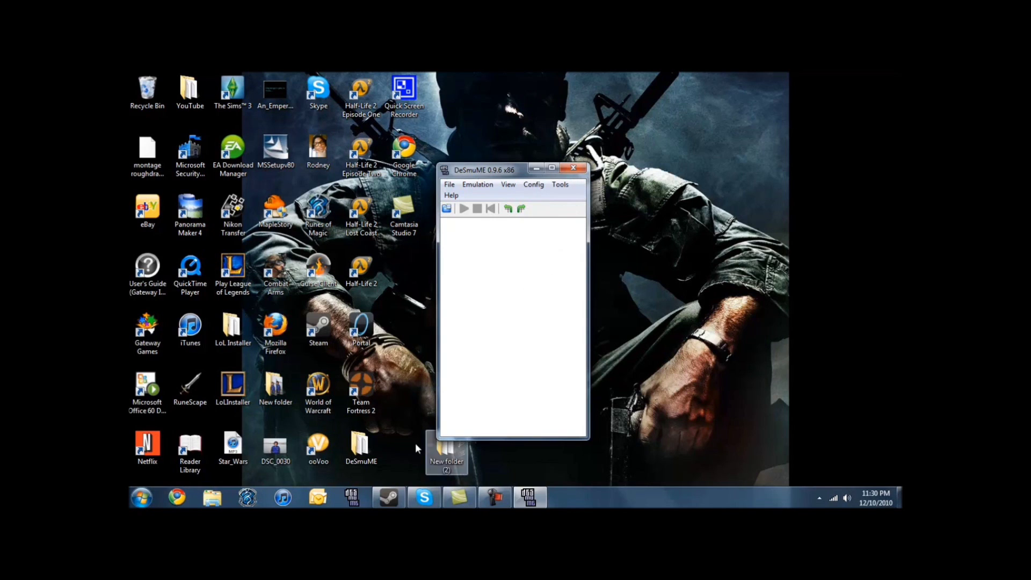
left_click(576, 168)
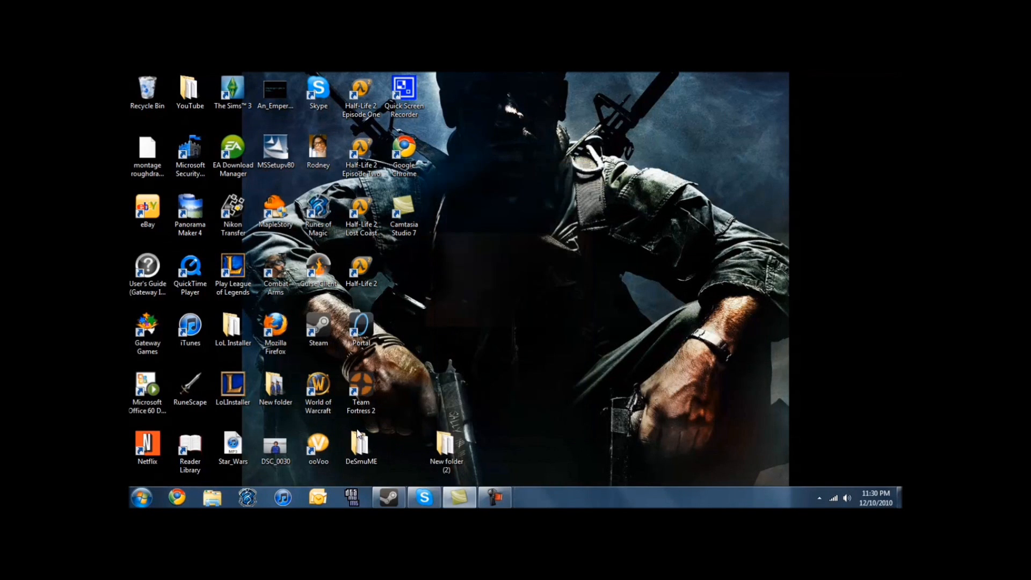
- Find POKEMON BLACK 6.nds in the older DeSmuME folder's ROM'S subfolder, then relaunch DeSmuME
double_click(361, 441)
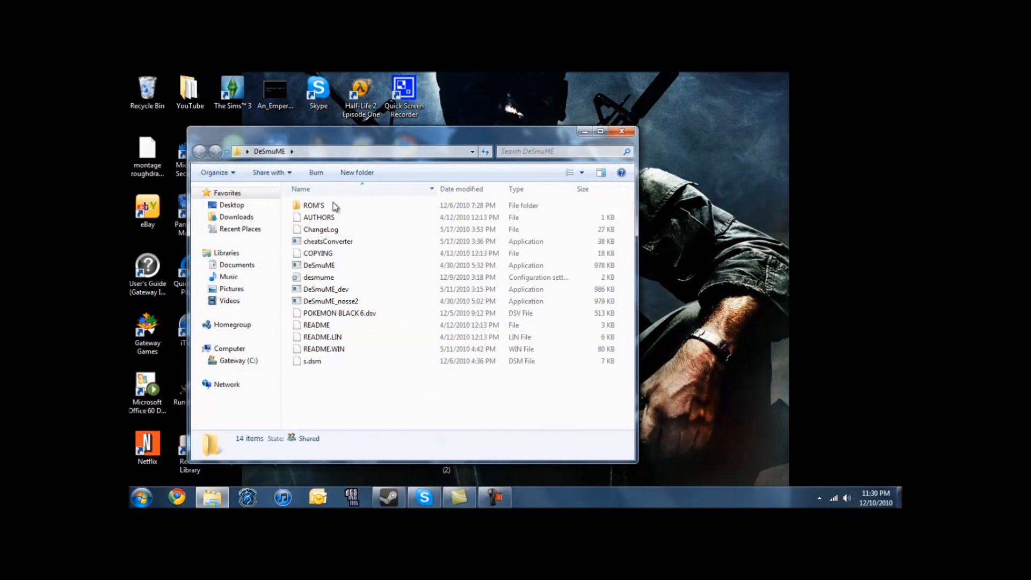
double_click(314, 206)
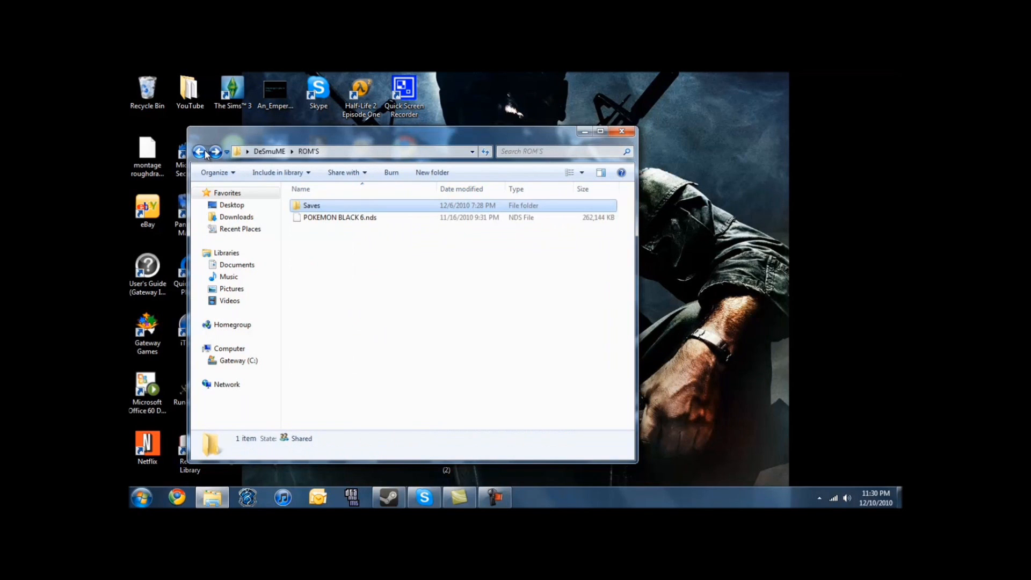
left_click(312, 205)
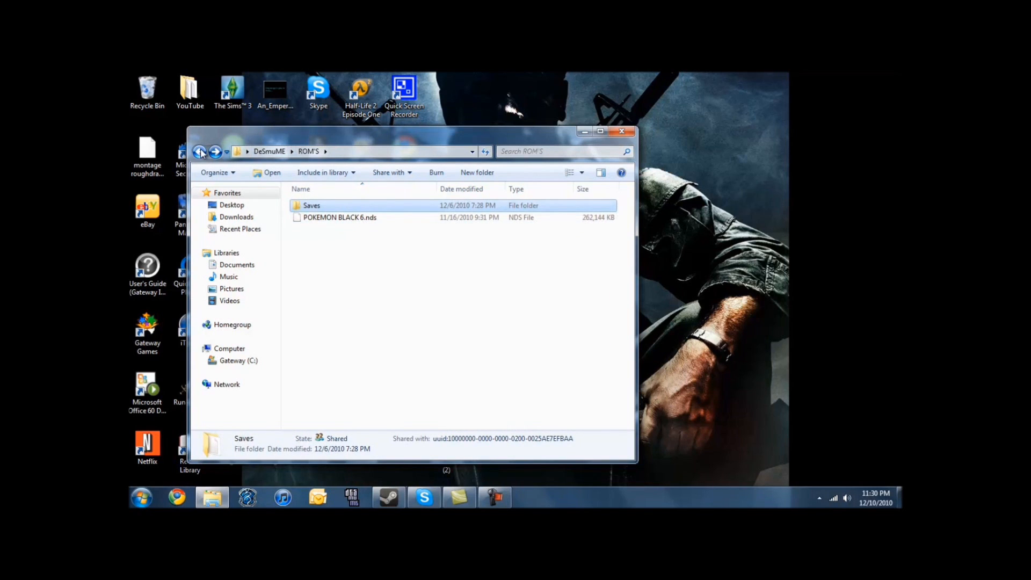
left_click(199, 152)
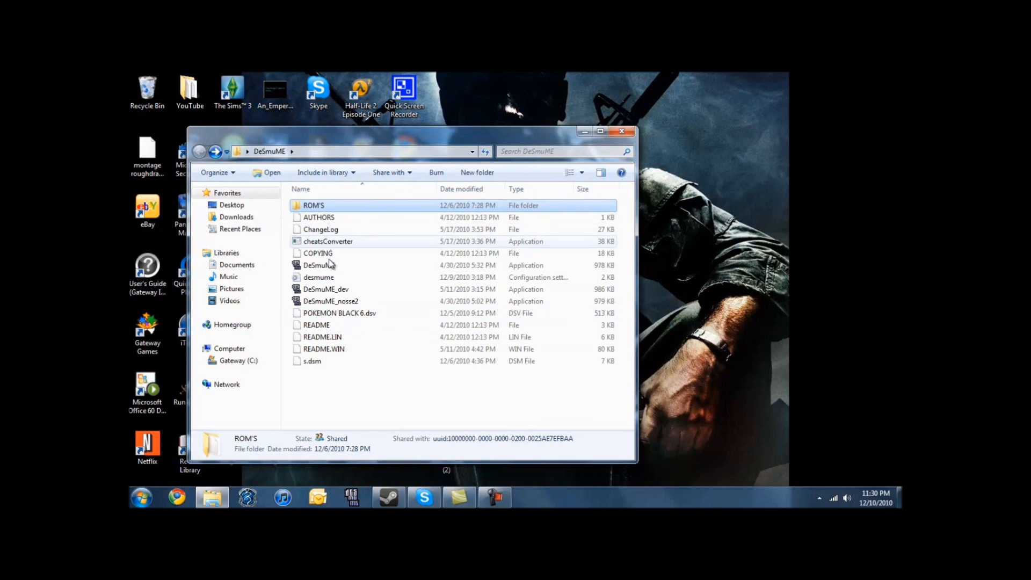
double_click(319, 265)
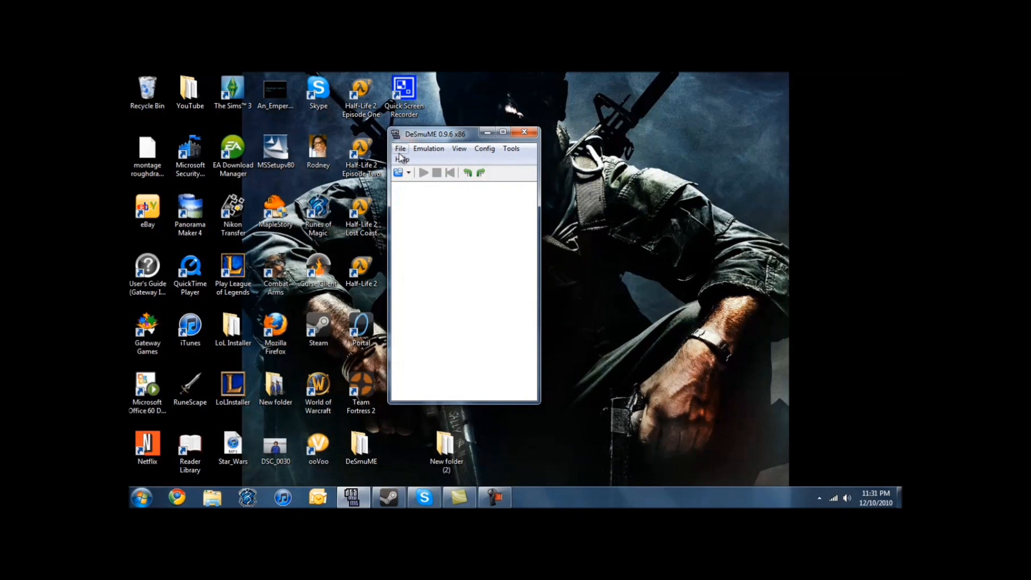
- Open the POKEMON BLACK 6.nds ROM from the ROM'S folder and start emulation
left_click(401, 148)
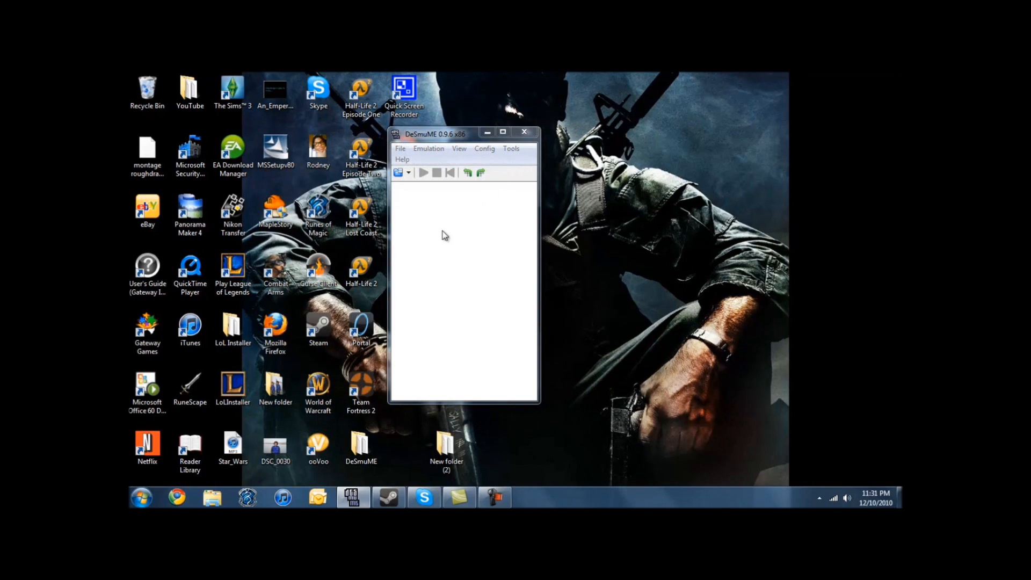
left_click(400, 149)
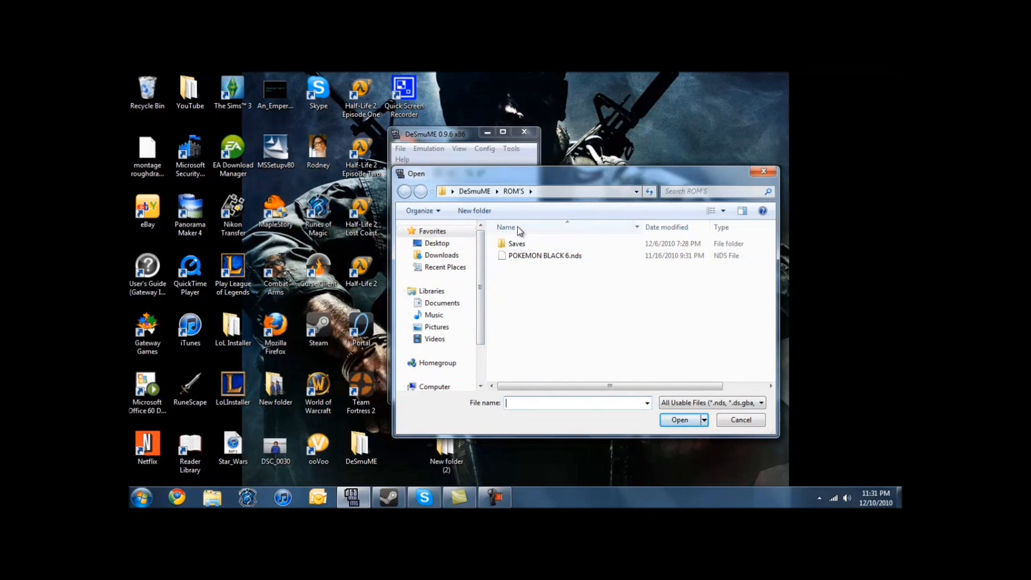
left_click(741, 420)
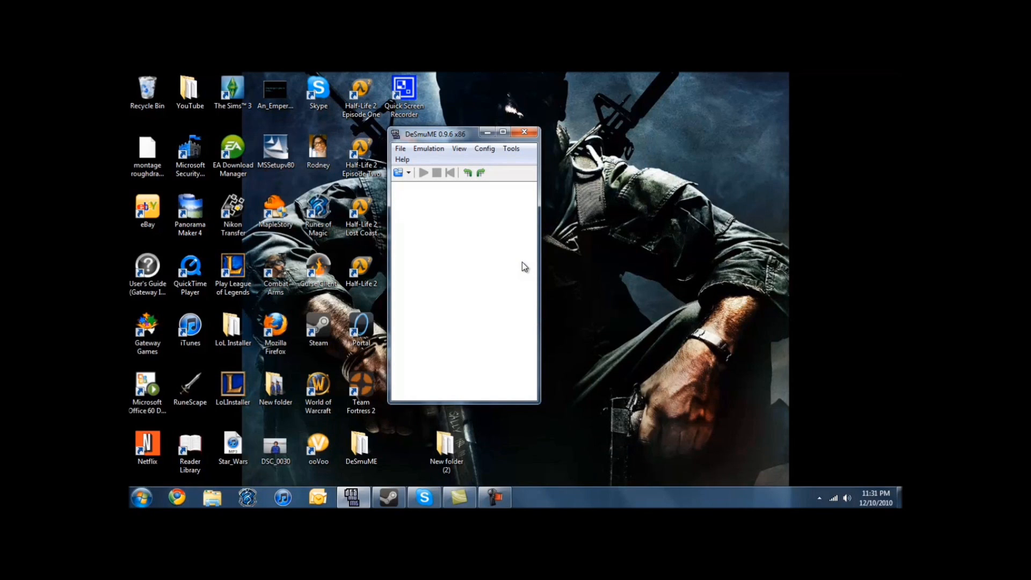
mouse_move(496, 238)
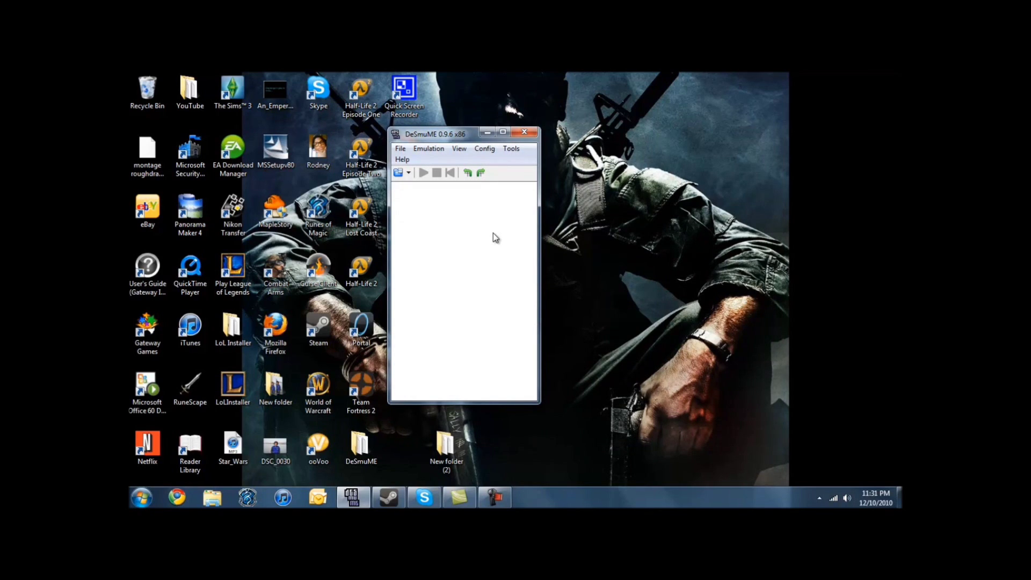
left_click(423, 172)
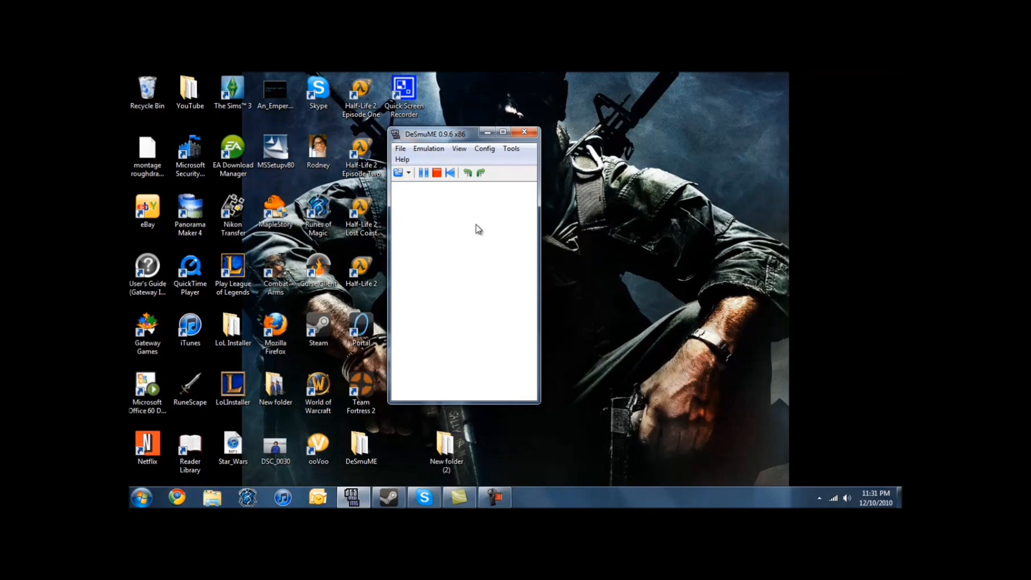
mouse_move(469, 222)
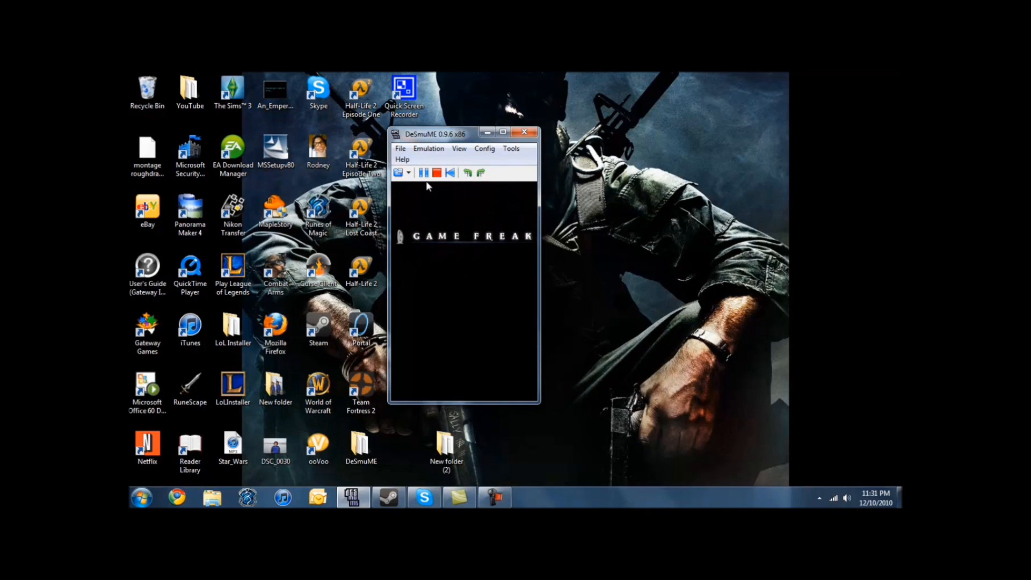
- Let Pokemon Black reach the Game Freak intro, then pause and stop emulation
left_click(424, 173)
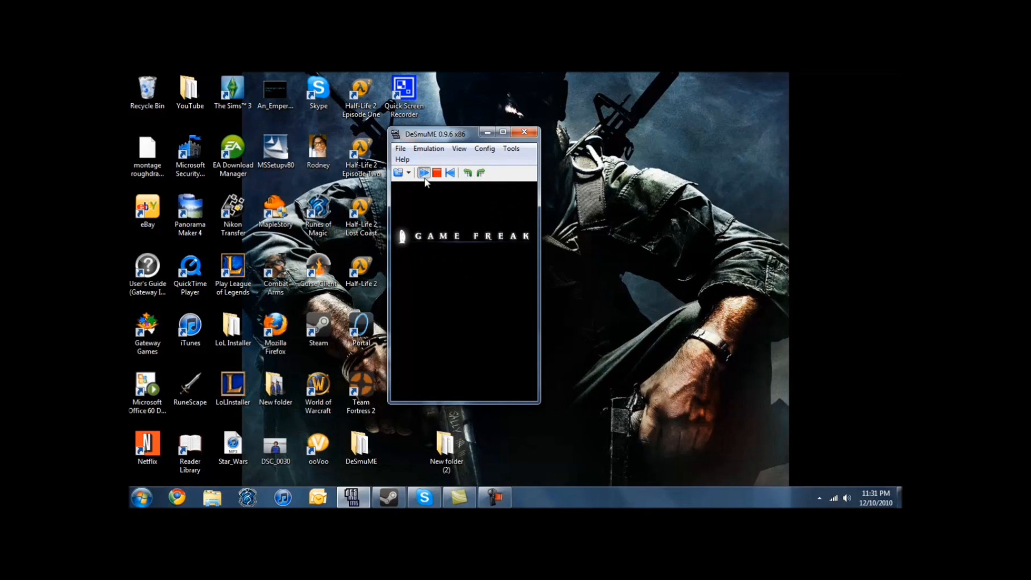
left_click(423, 172)
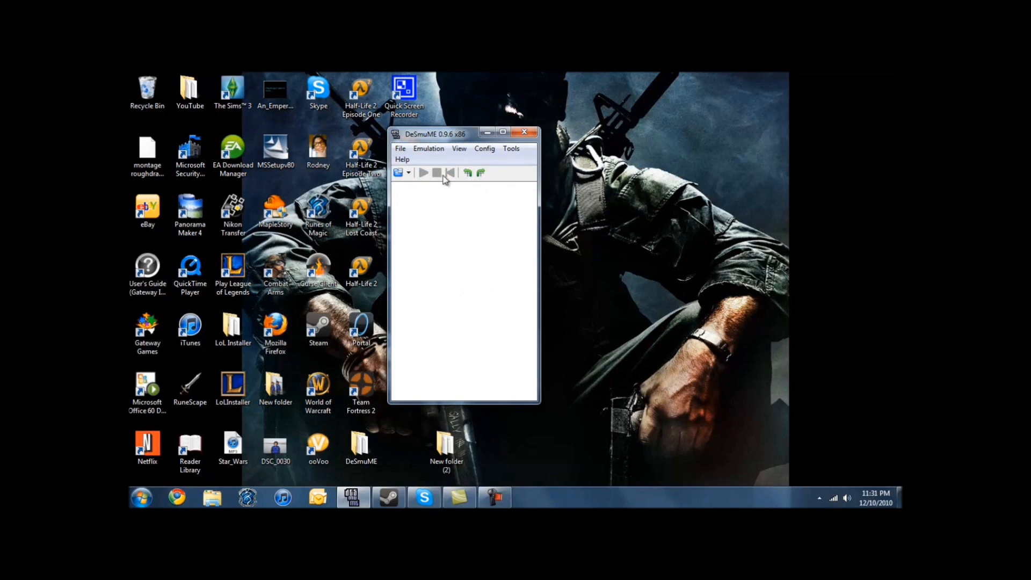
left_click(400, 148)
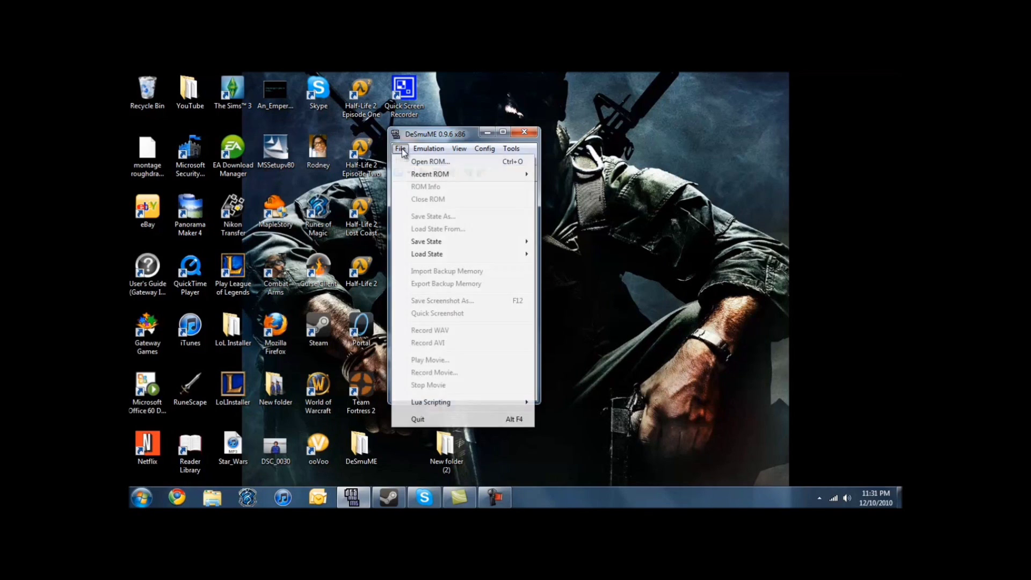
- Browse Save State As to Desktop > DeSmuME > ROM'S, then find the state in New folder (2)
left_click(430, 161)
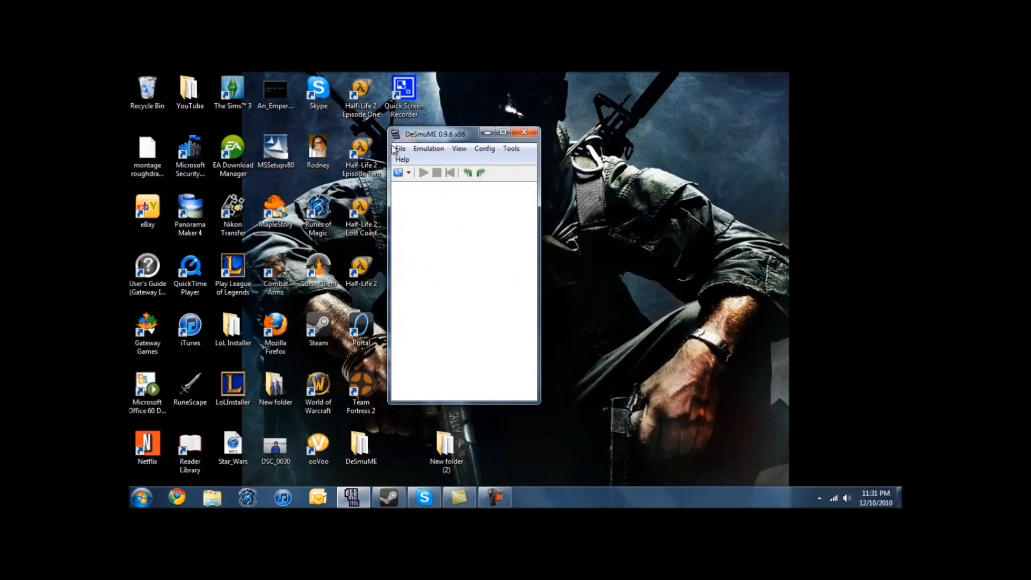
left_click(400, 148)
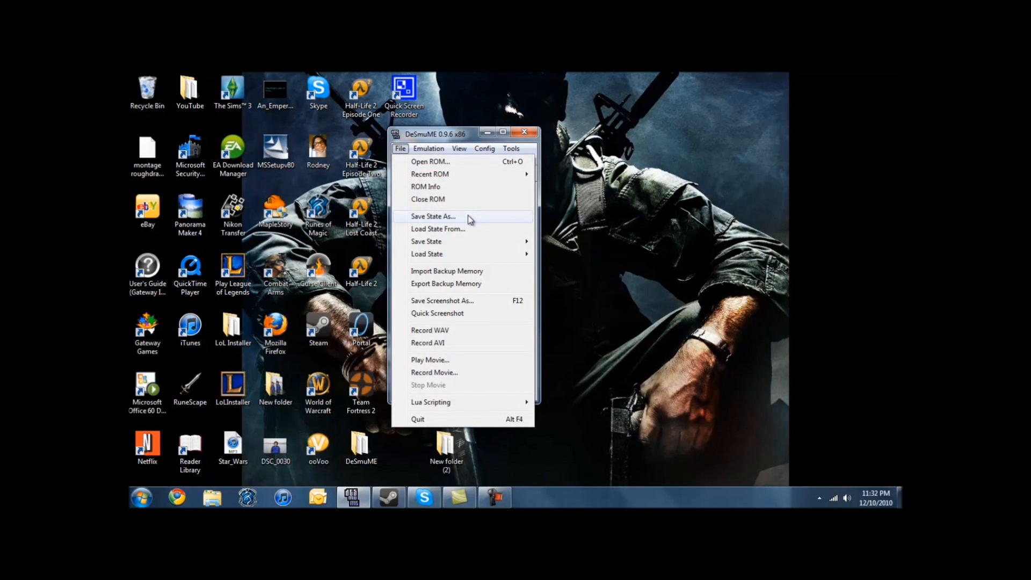
left_click(432, 217)
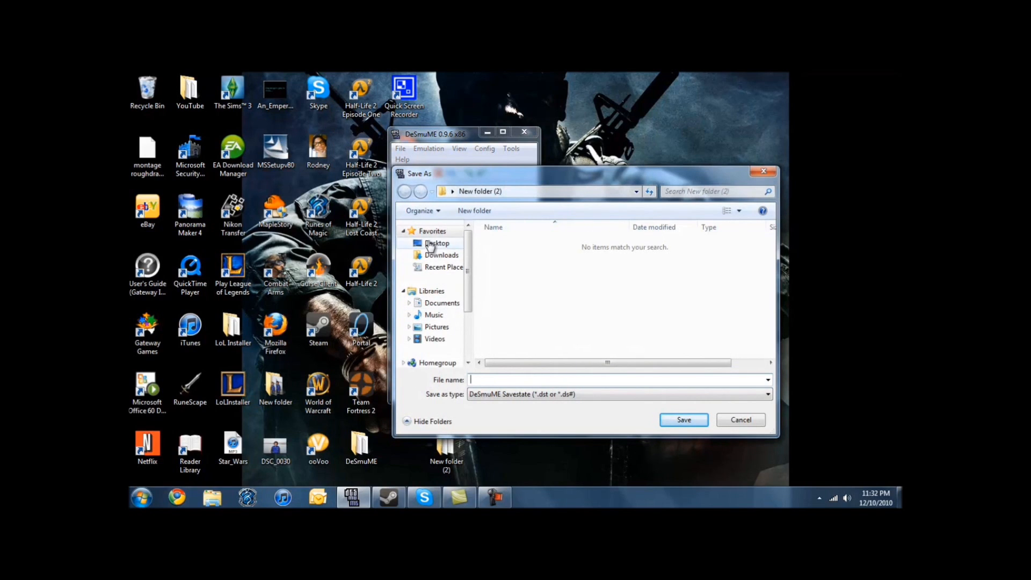
left_click(436, 243)
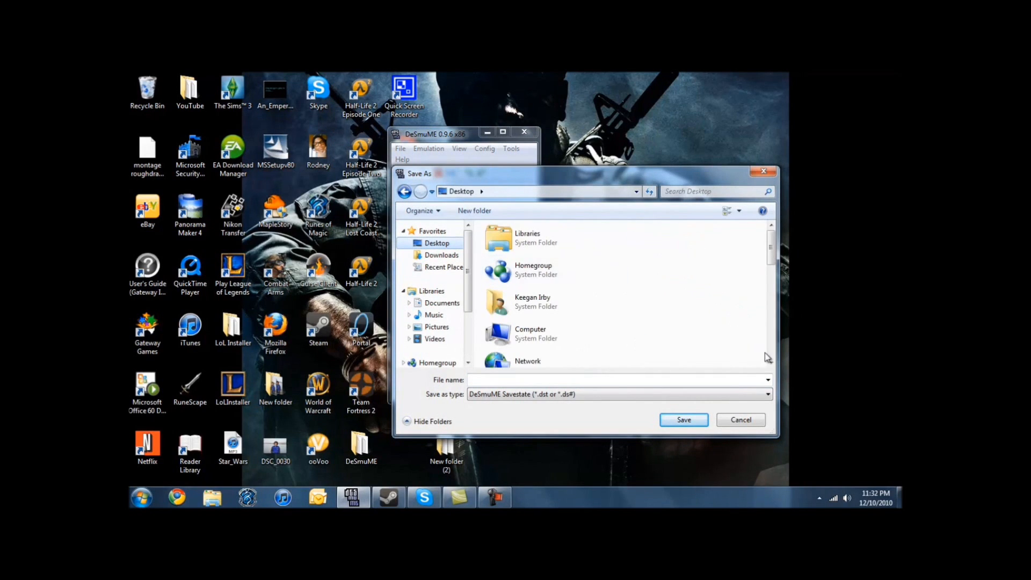
scroll("down", 3)
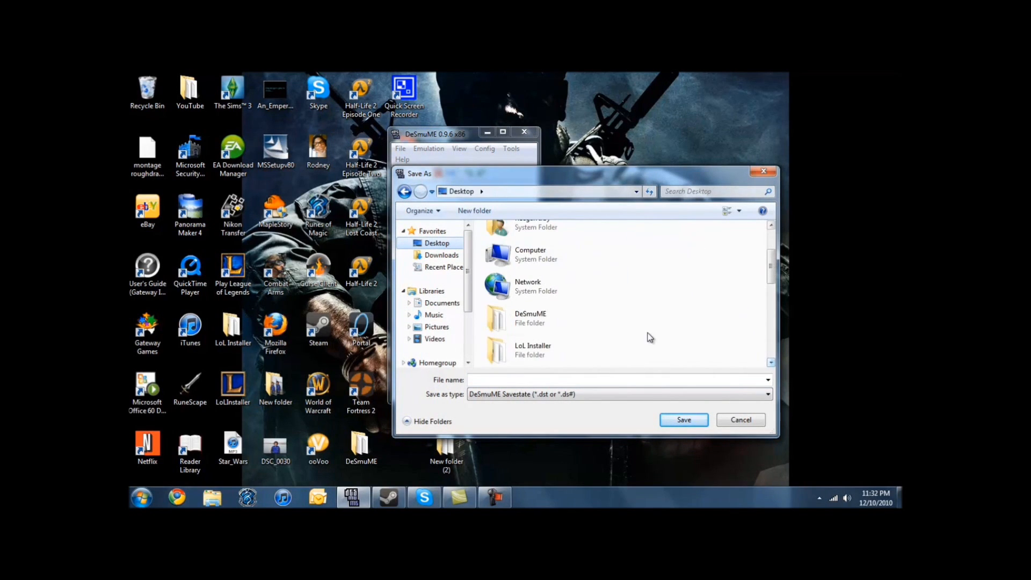
double_click(531, 318)
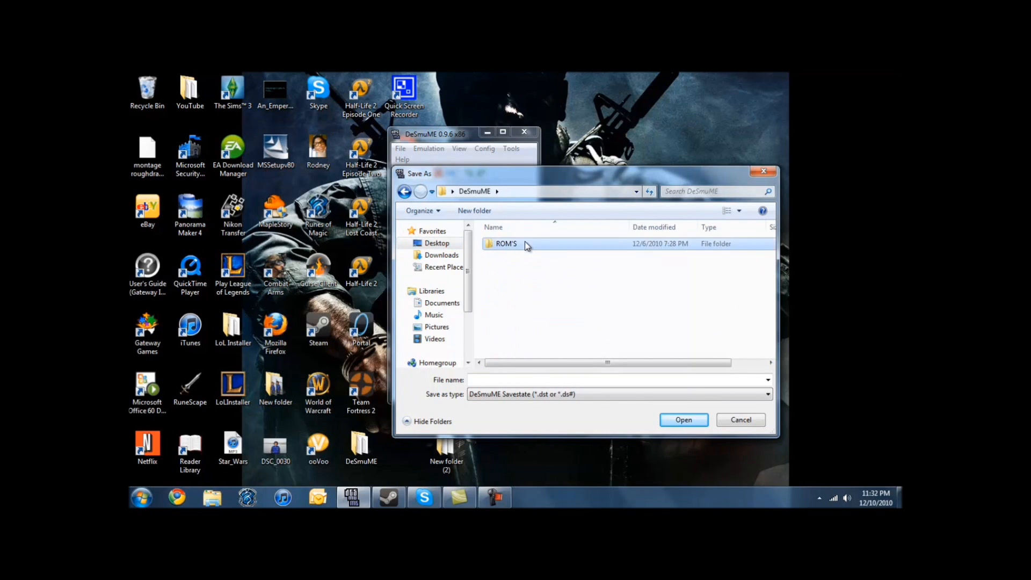
double_click(505, 244)
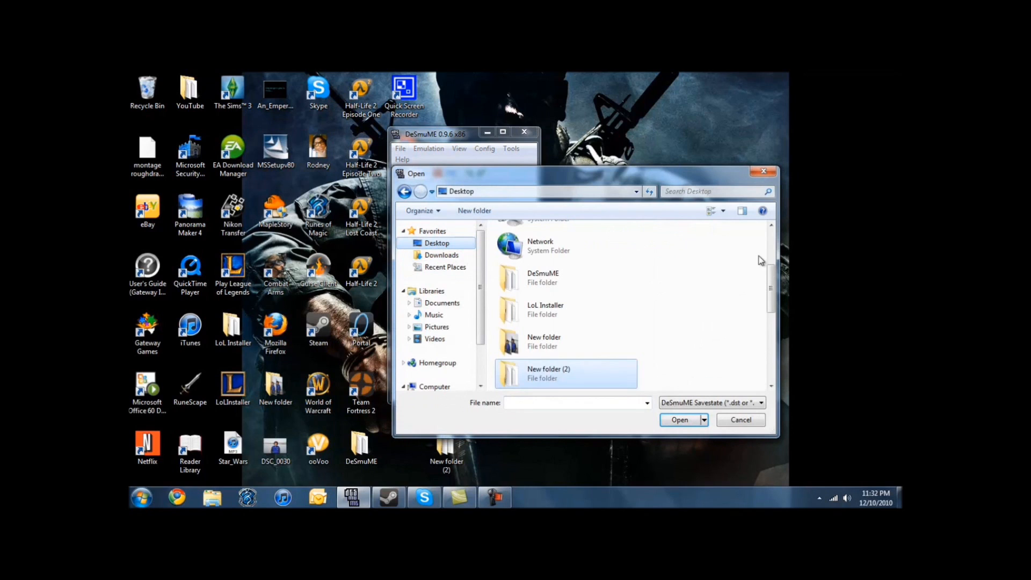
double_click(543, 279)
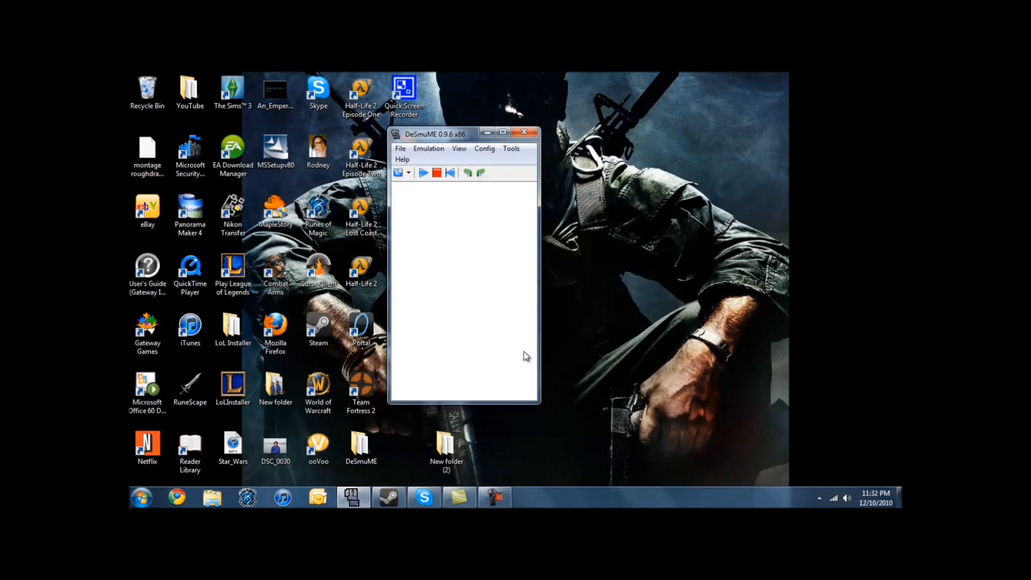
- Stop the running Pokemon Black game so the DeSmuME screen goes blank
left_click(424, 172)
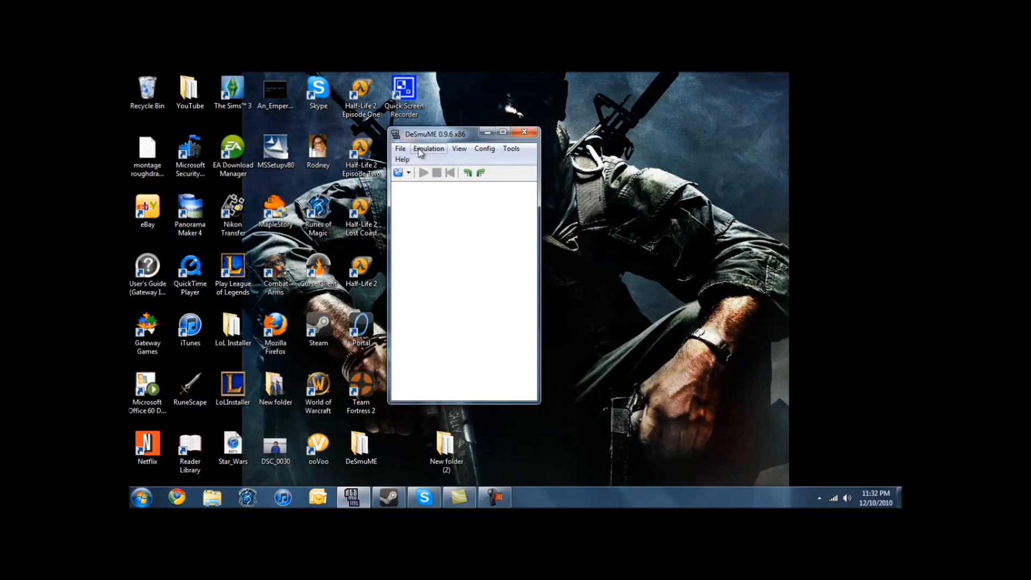
left_click(459, 149)
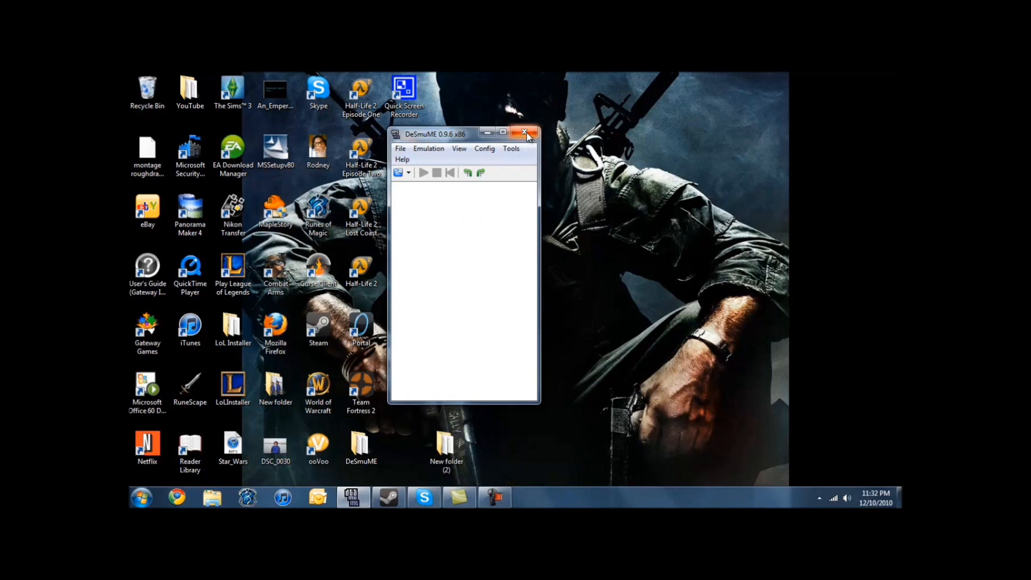
mouse_move(527, 135)
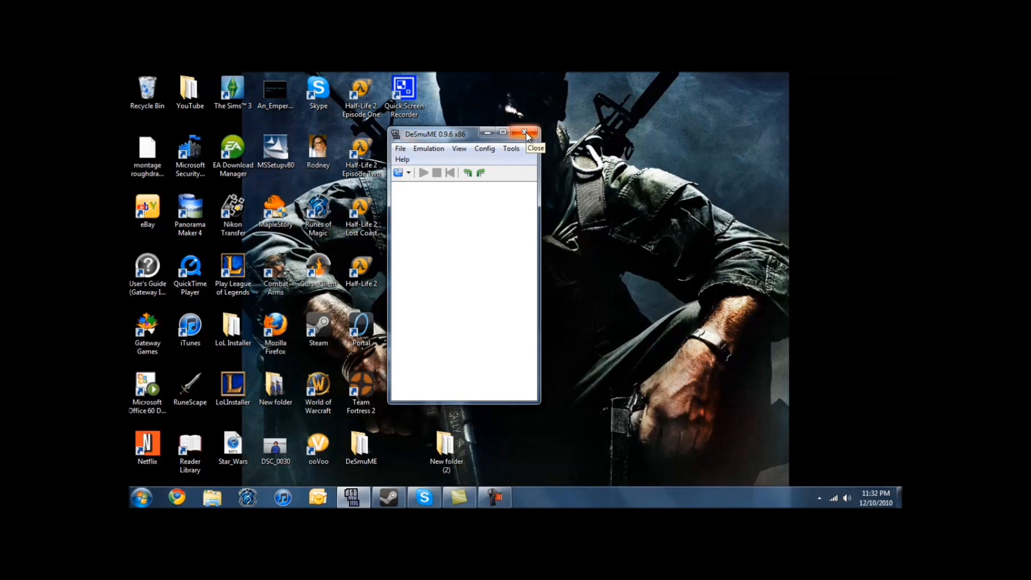